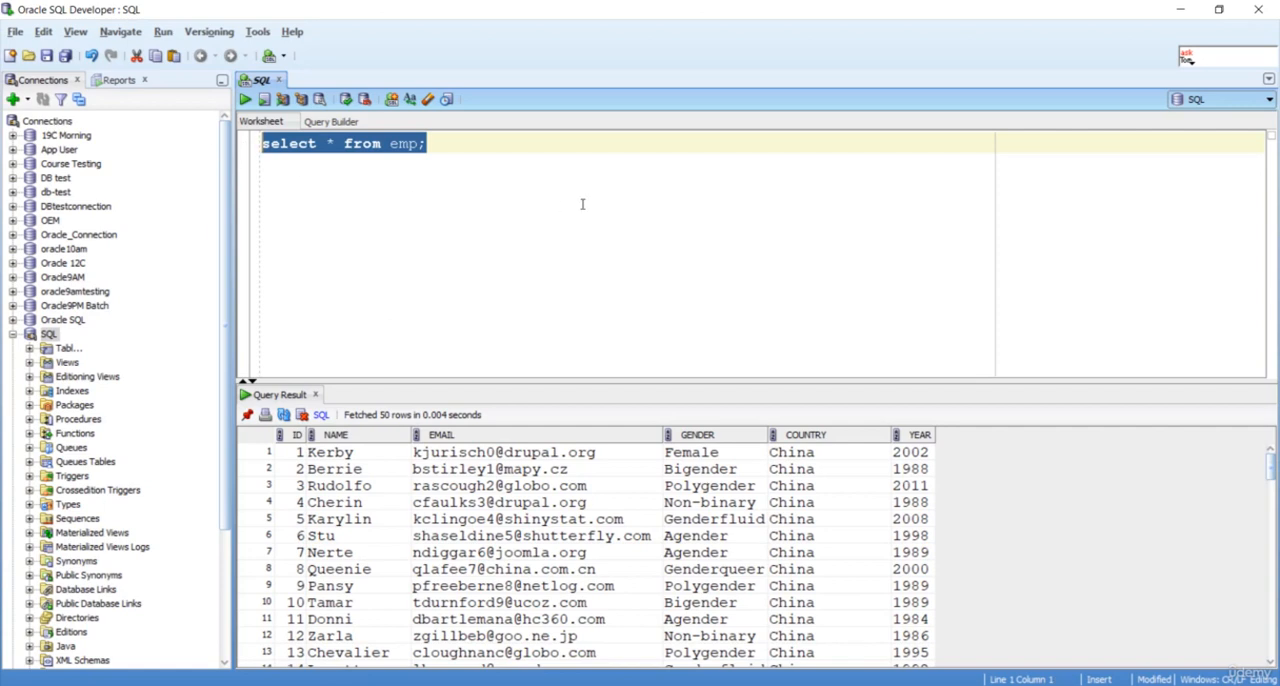
{"action": "mouse_move", "coordinate": [388, 484]}
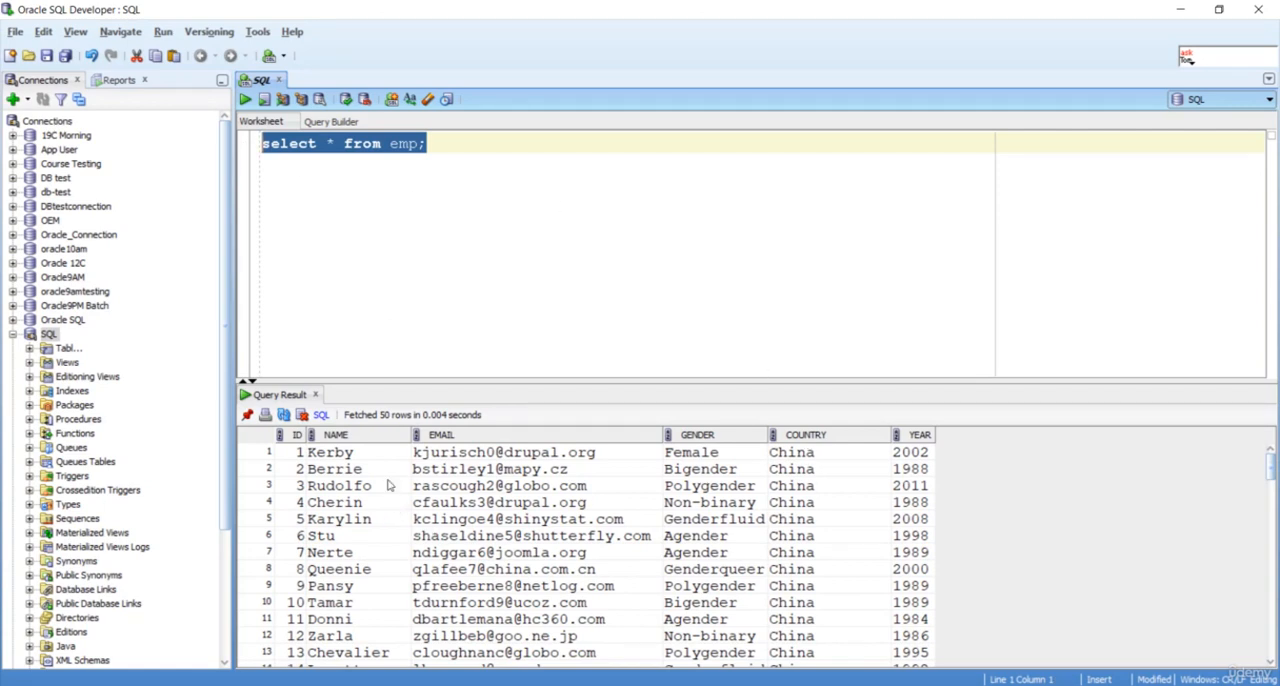
{"action": "mouse_move", "coordinate": [884, 500]}
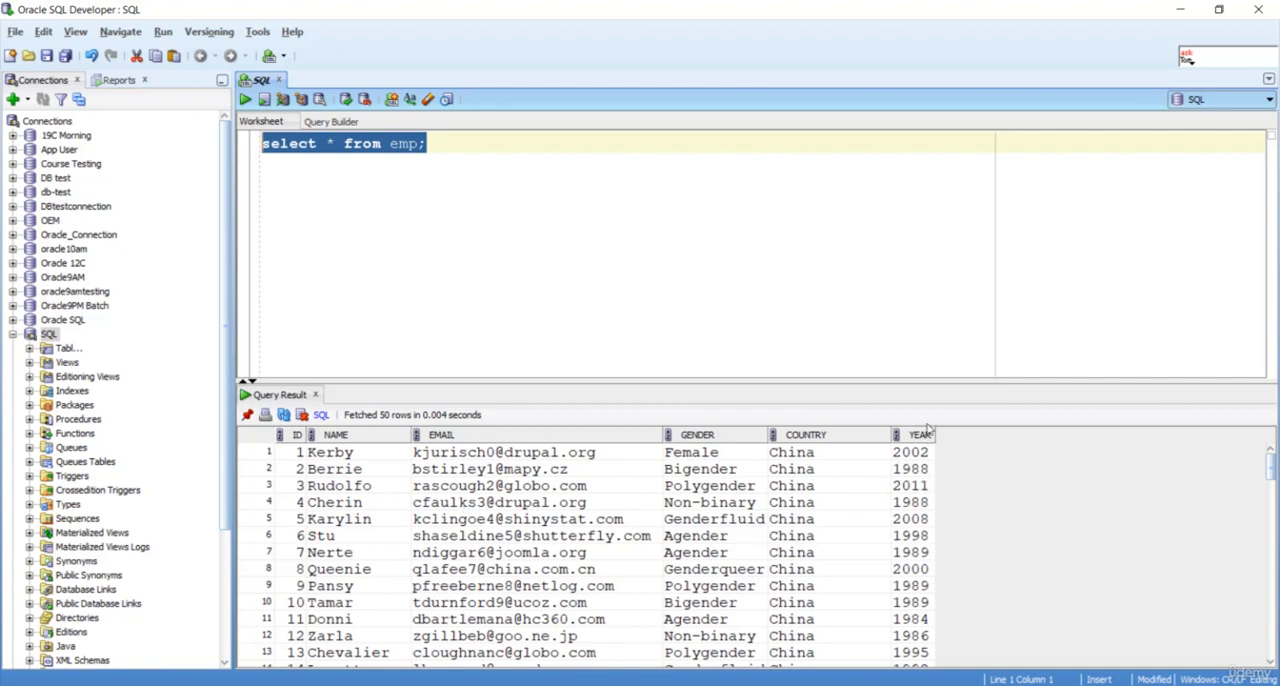
{"action": "mouse_move", "coordinate": [928, 458]}
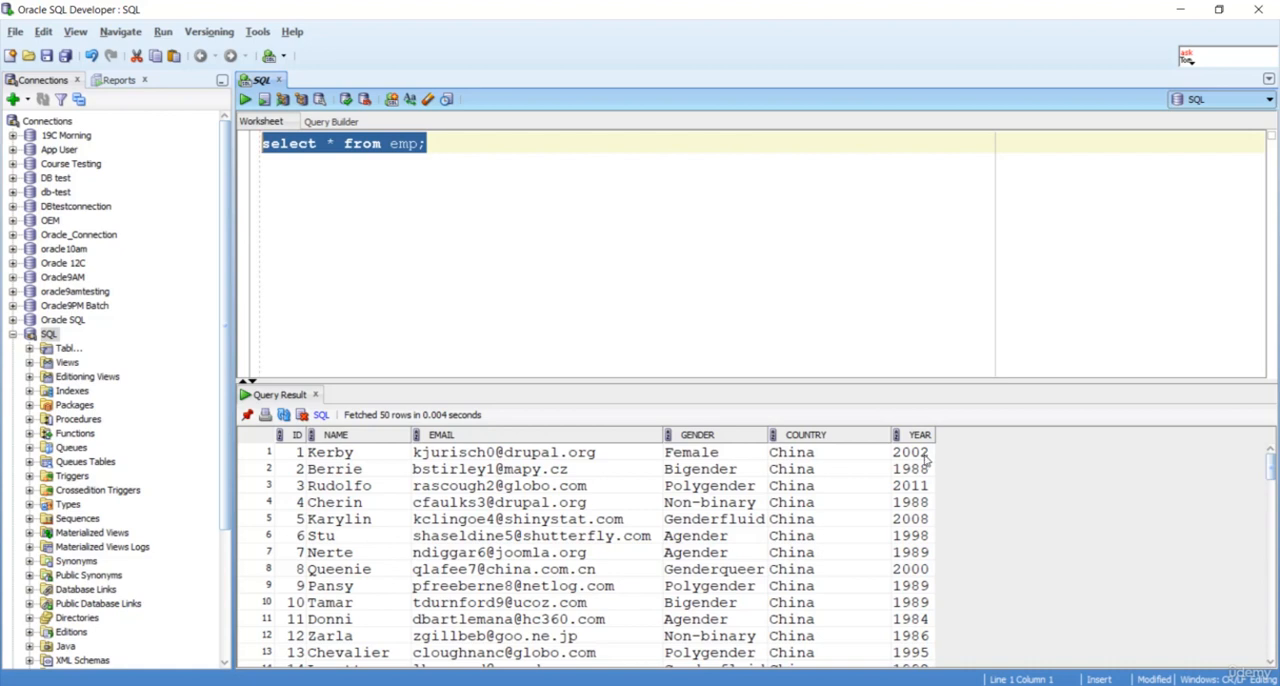
{"action": "mouse_move", "coordinate": [932, 484]}
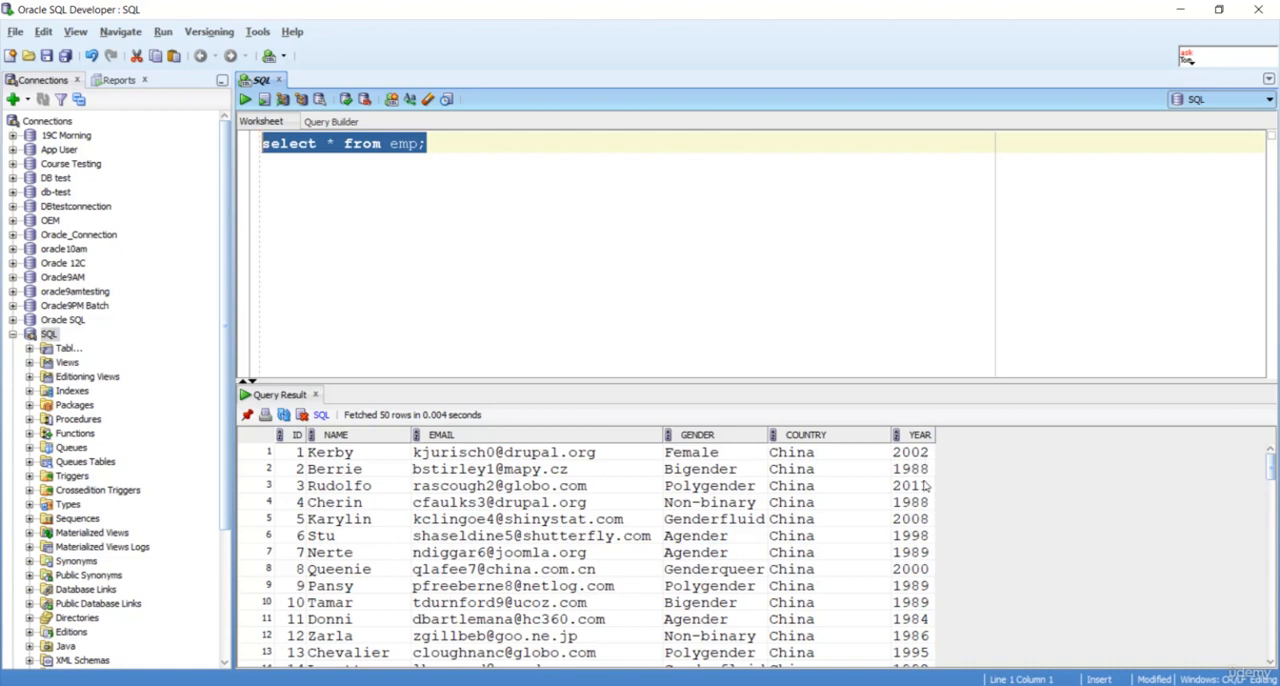
{"action": "mouse_move", "coordinate": [932, 474]}
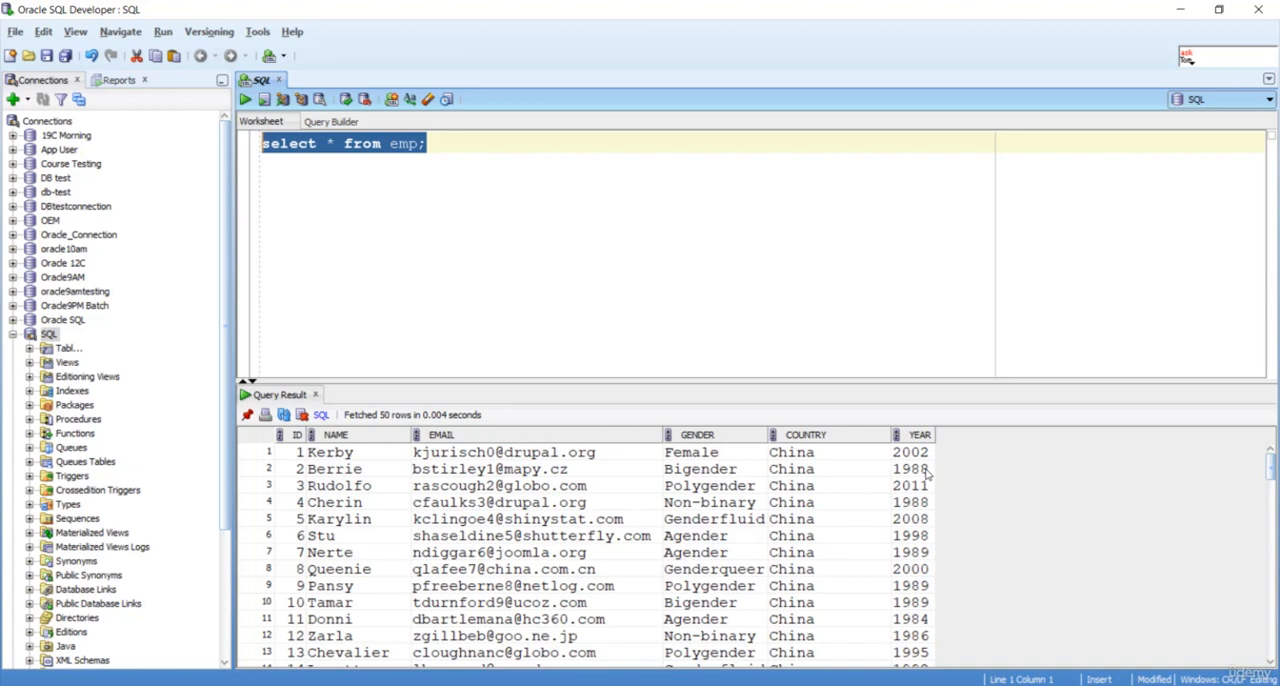
{"action": "mouse_move", "coordinate": [940, 460]}
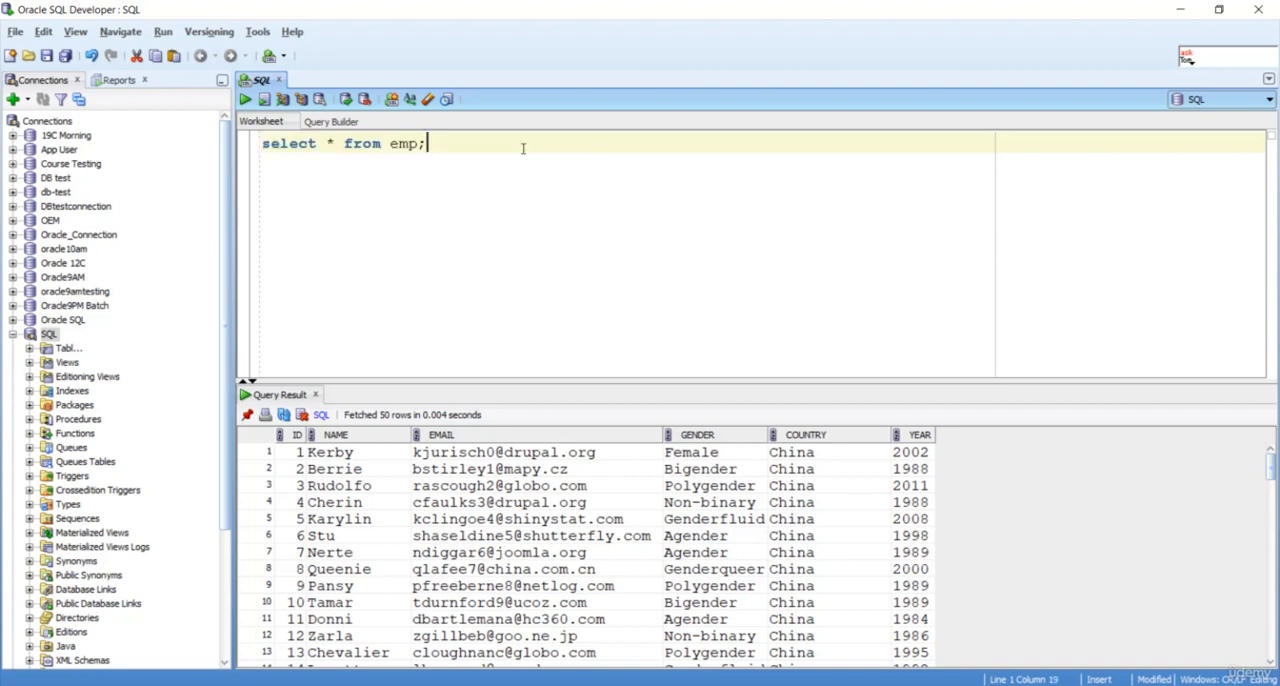
Step: Append the clause where year=2002 and year=1988 and year=2011 to the emp query
{"action": "type", "text": "where"}
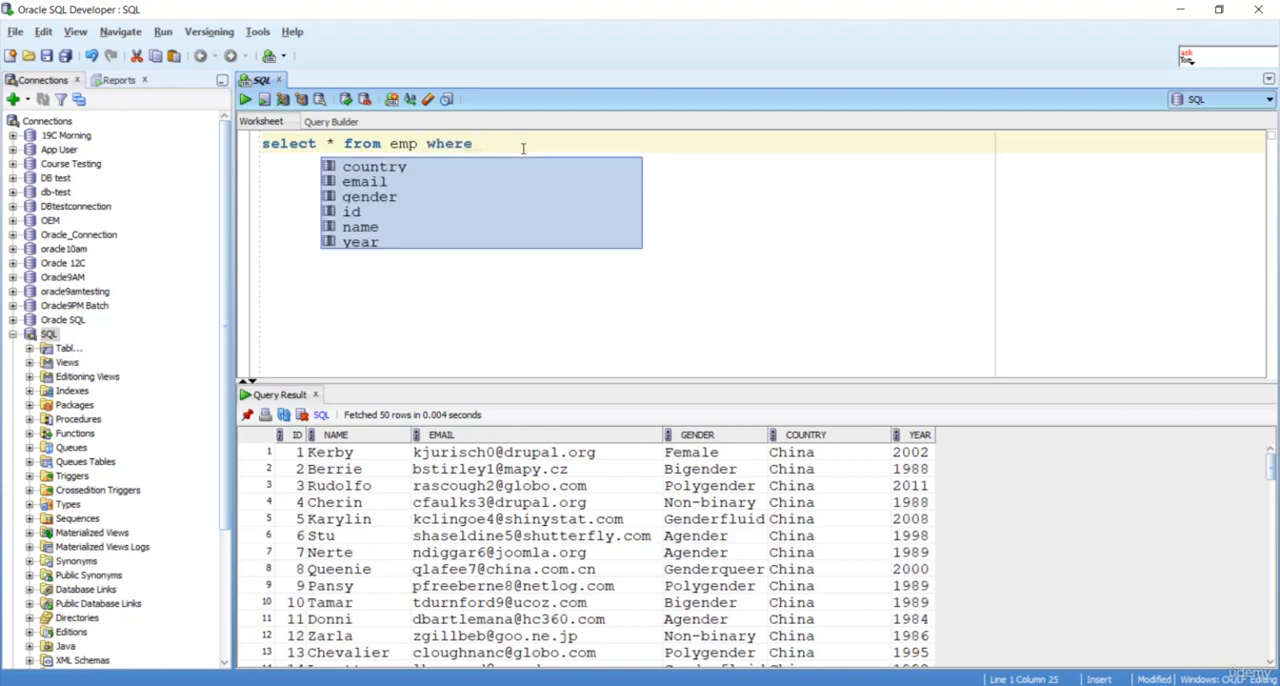
{"action": "type", "text": "year"}
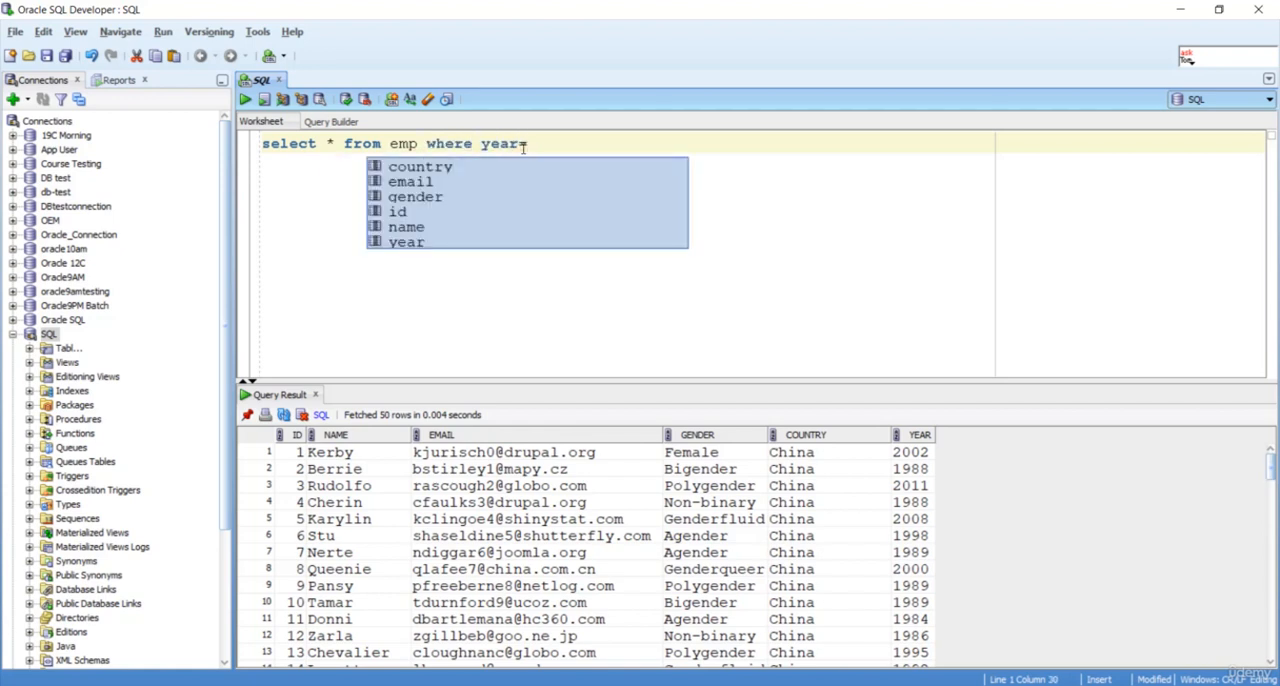
{"action": "type", "text": "=2002,"}
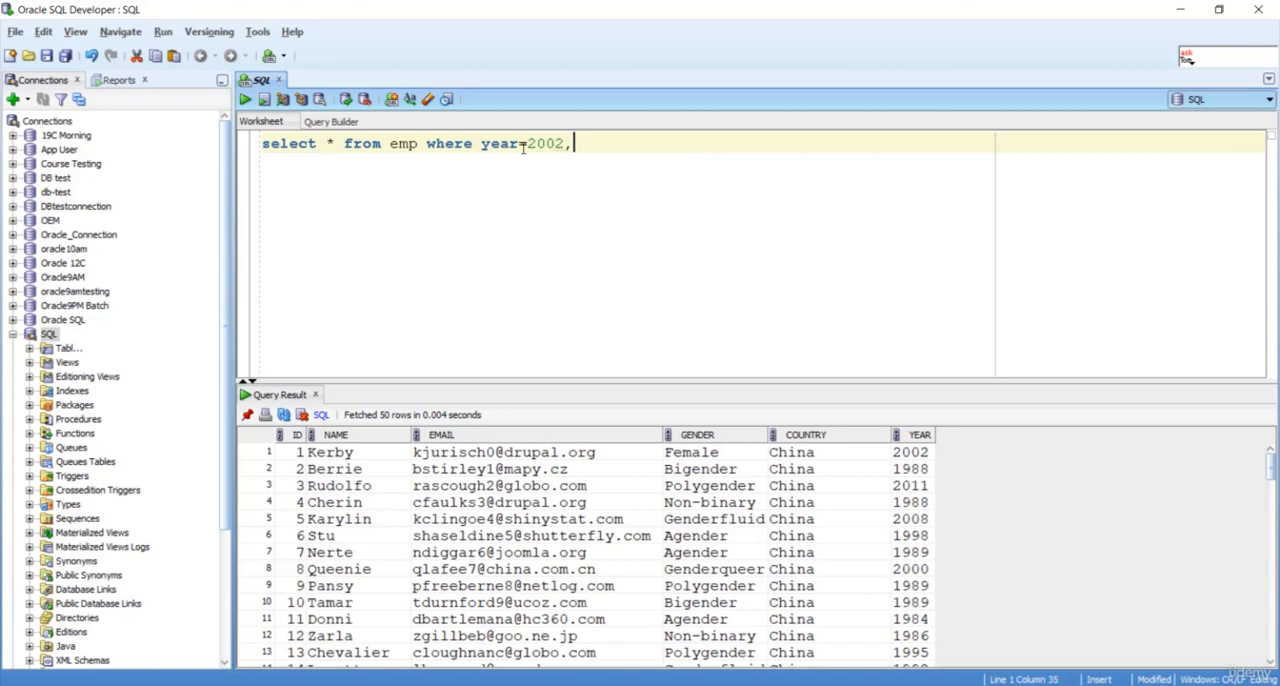
{"action": "type", "text": "ad"}
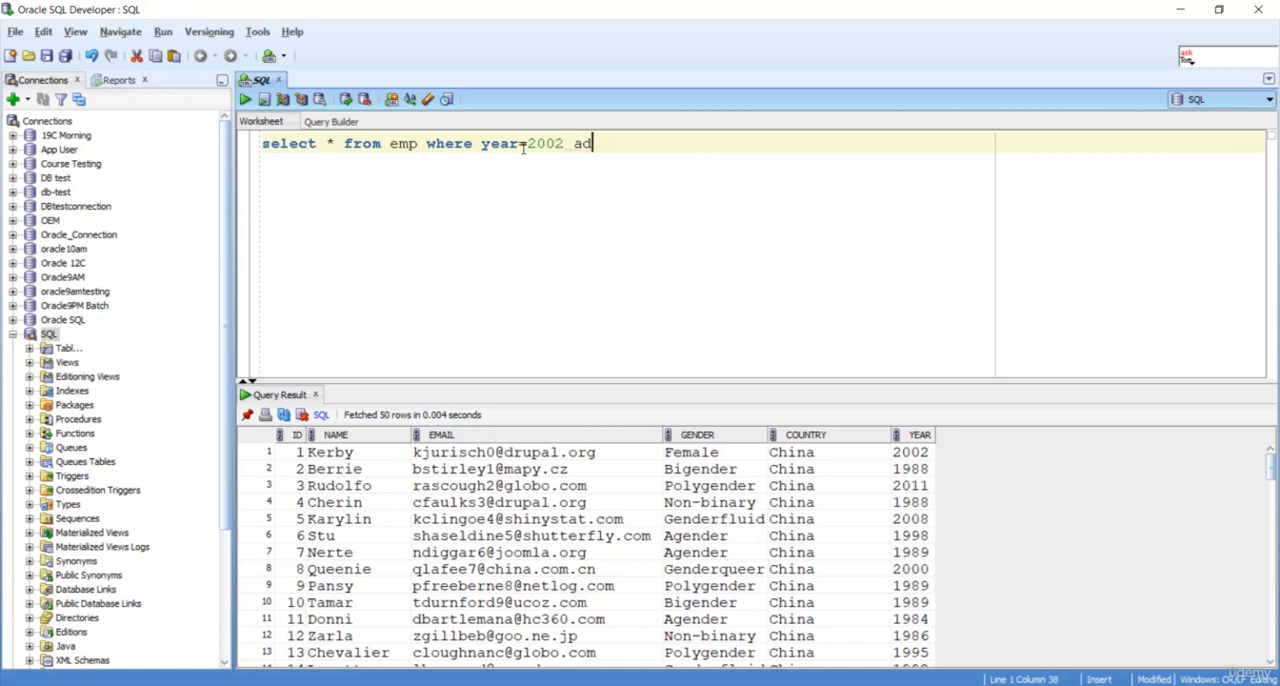
{"action": "type", "text": "nd"}
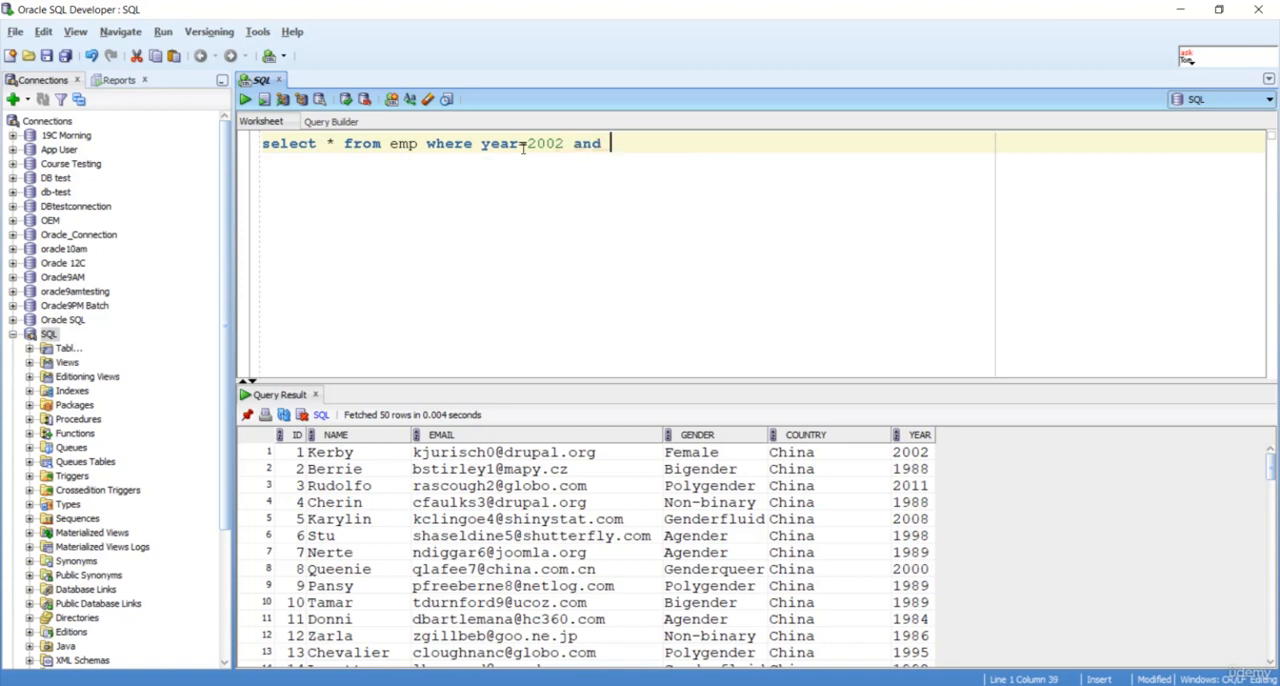
{"action": "type", "text": "year="}
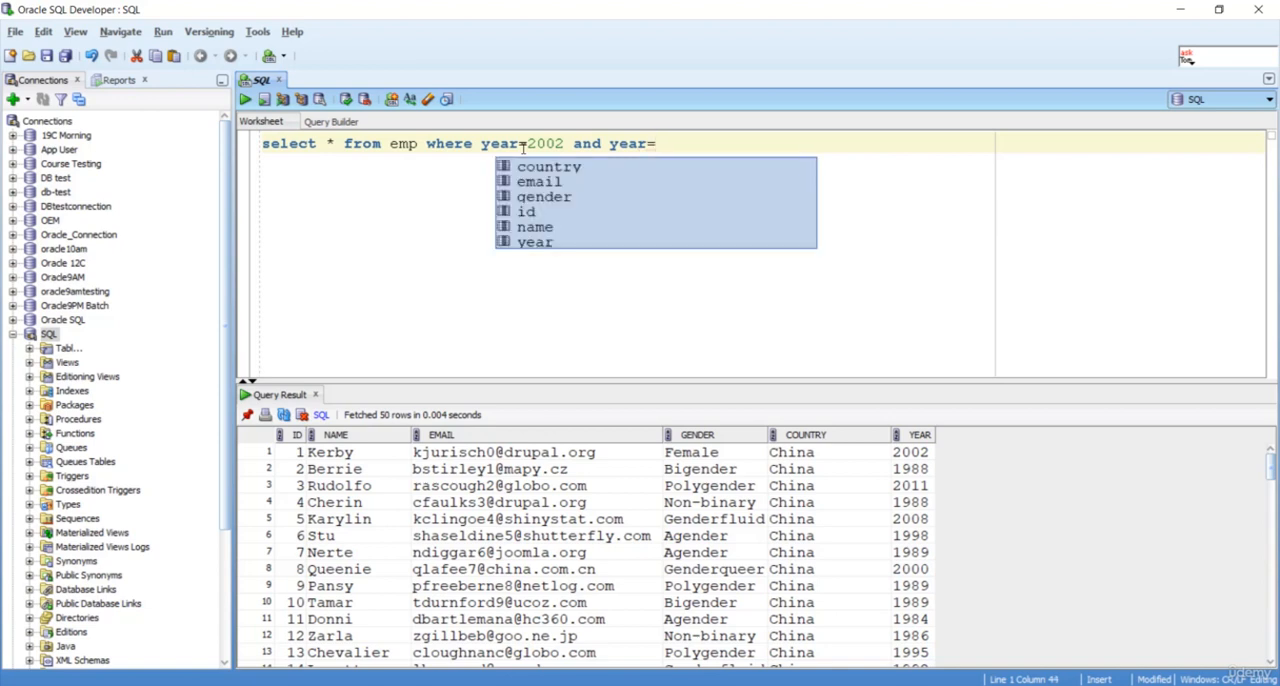
{"action": "type", "text": "1988 and year"}
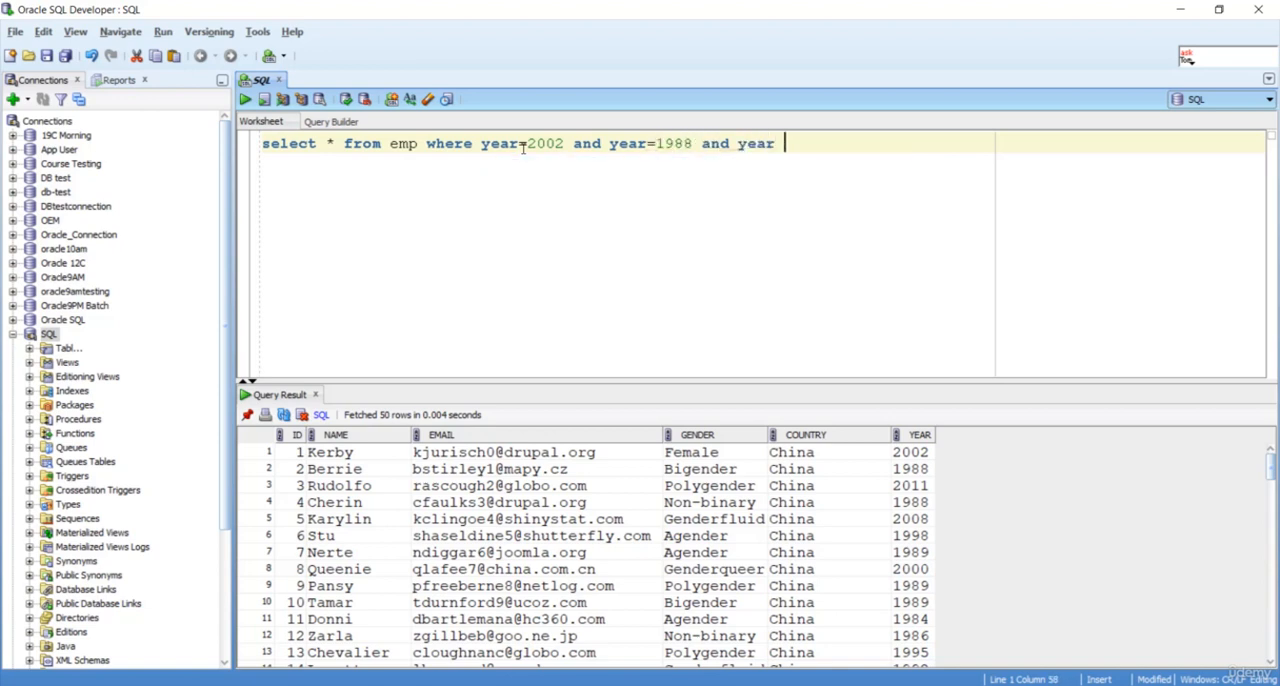
{"action": "type", "text": "=2011;"}
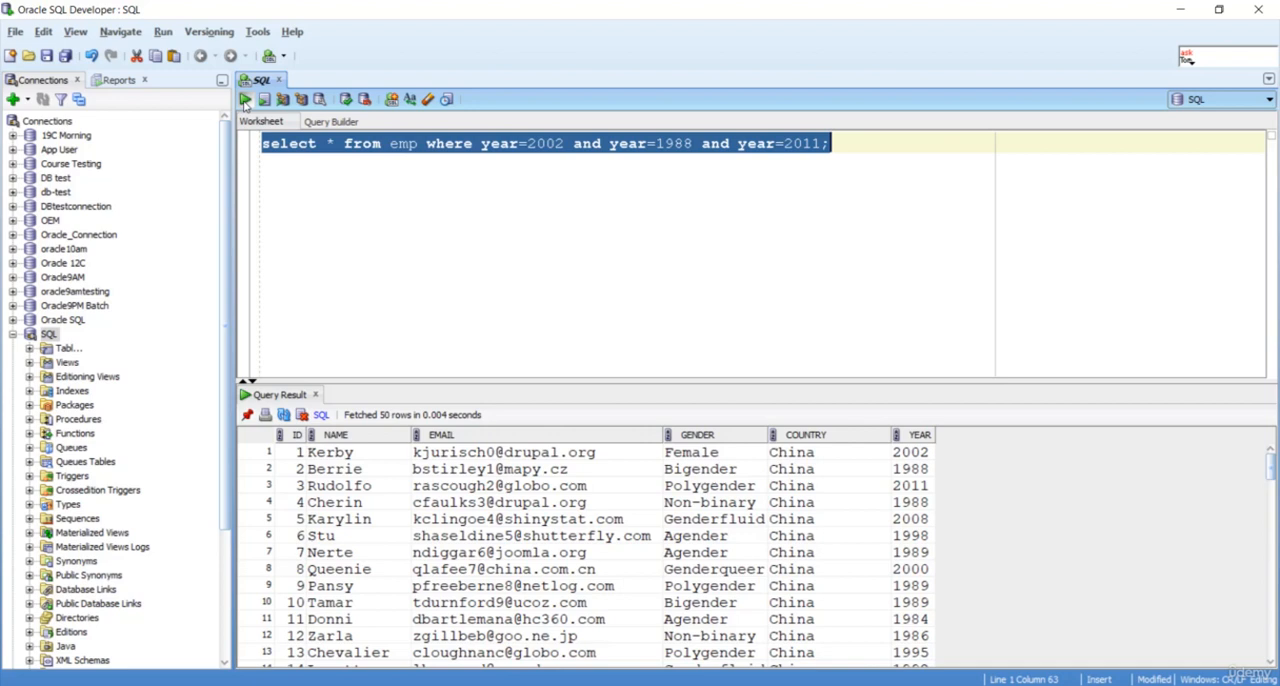
Step: Execute the AND-filtered query, returning zero rows, and return the cursor to the worksheet
{"action": "left_click", "coordinate": [244, 100]}
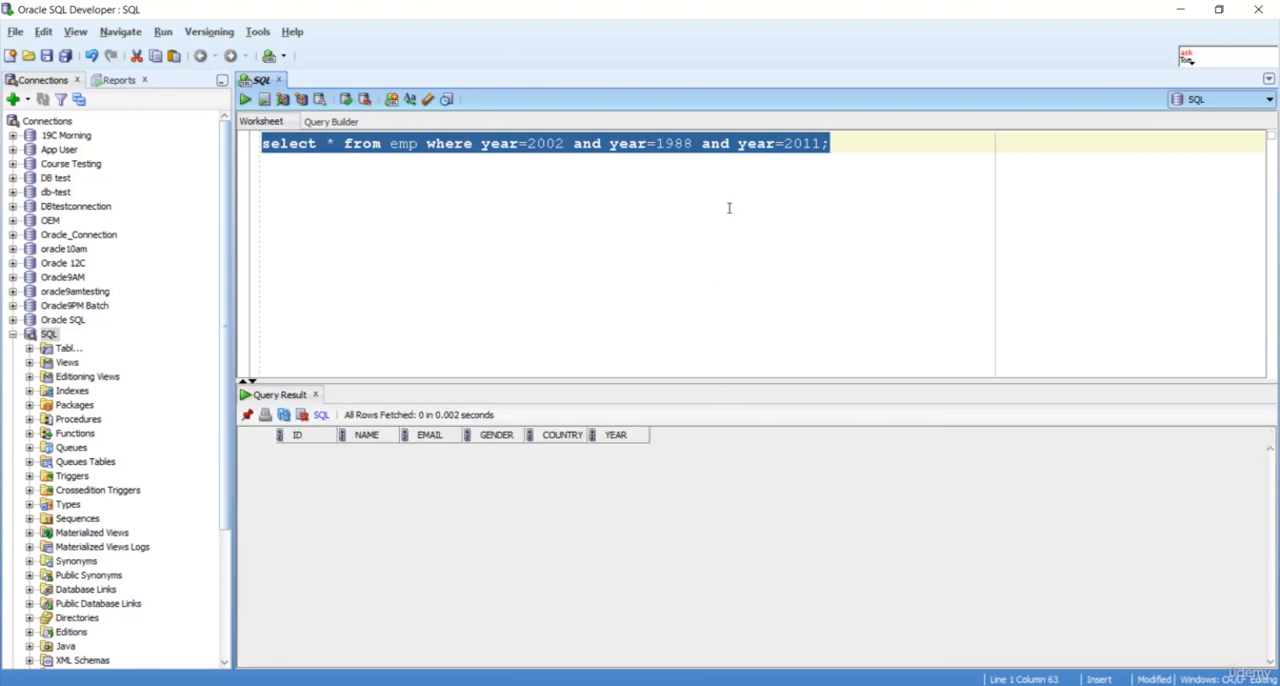
{"action": "mouse_move", "coordinate": [722, 208]}
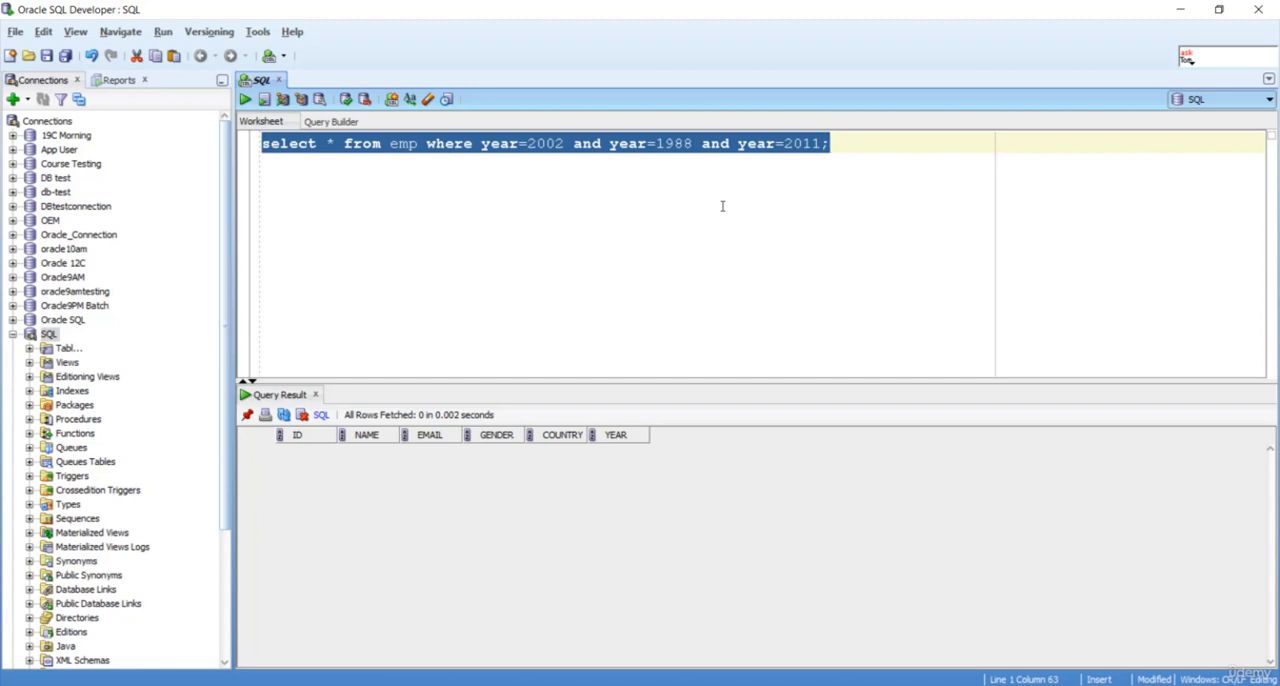
{"action": "left_click", "coordinate": [716, 184]}
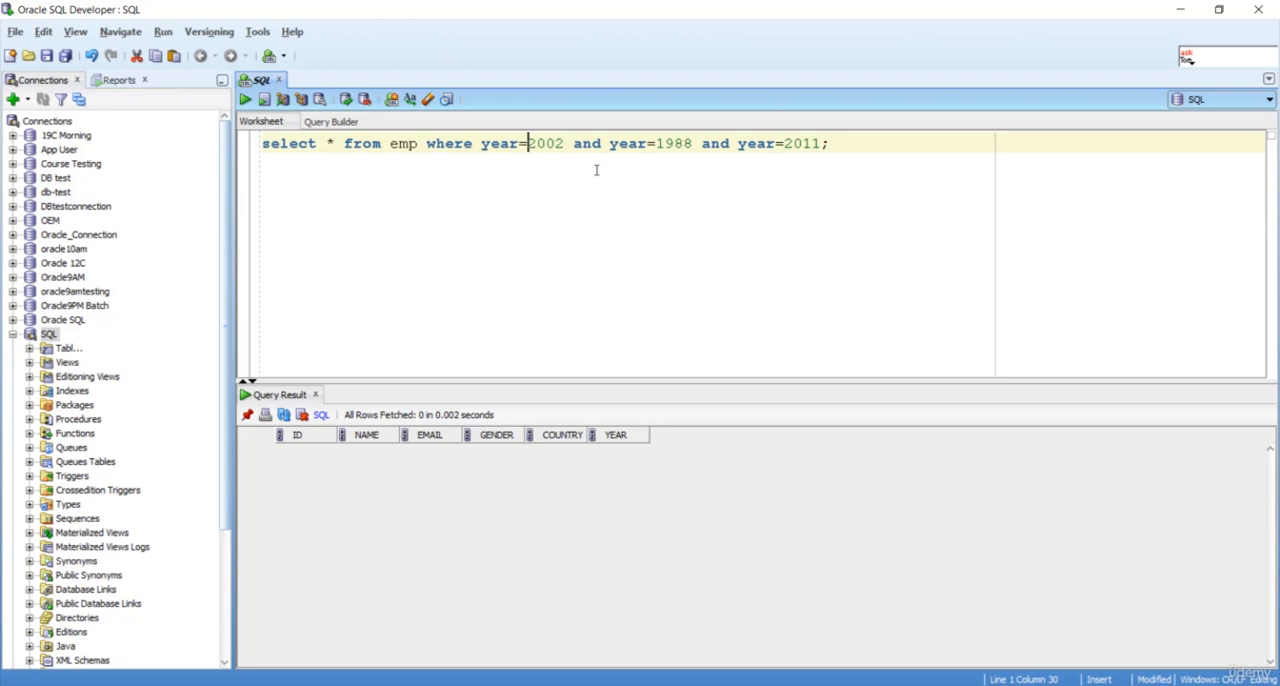
Step: Replace the first 'and' between year conditions with 'or'
{"action": "double_click", "coordinate": [584, 144]}
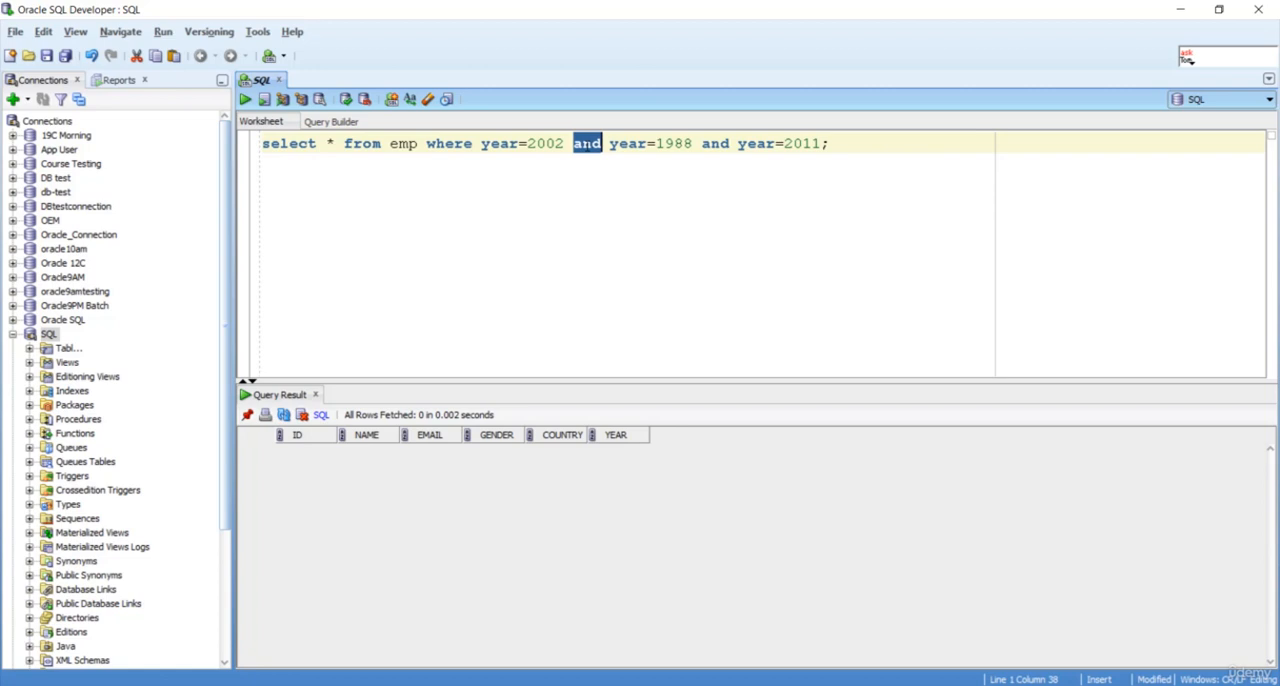
{"action": "type", "text": "or"}
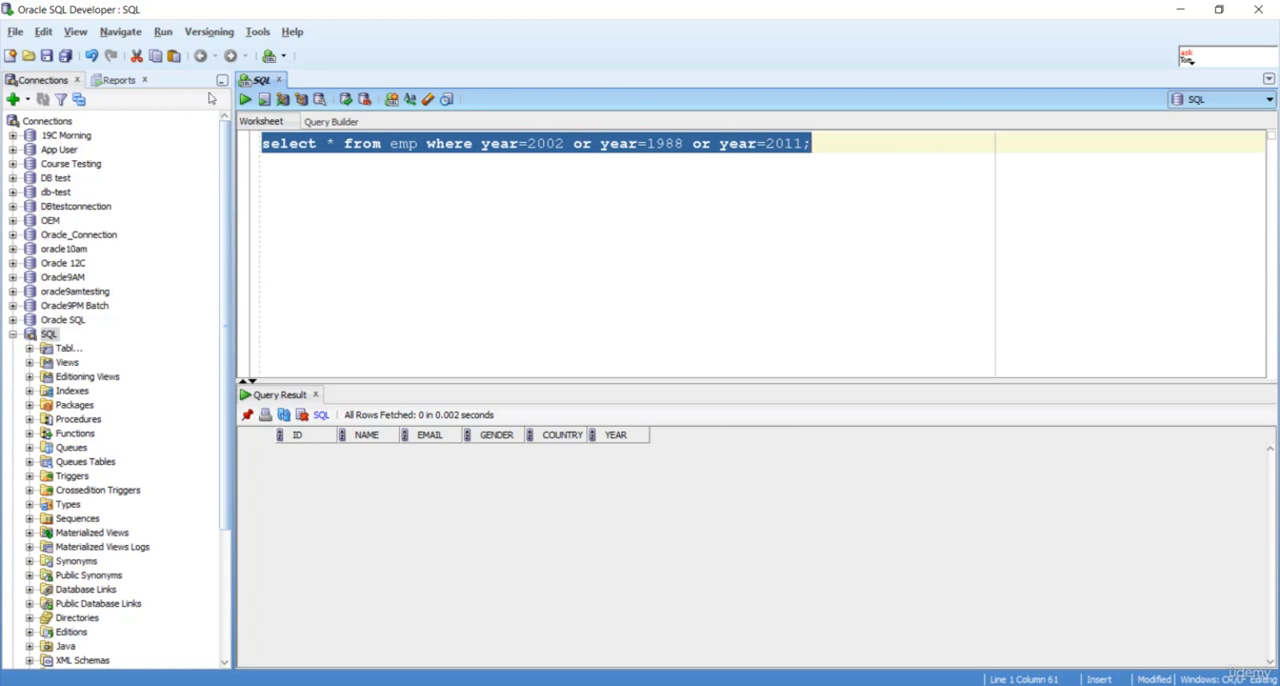
{"action": "left_click", "coordinate": [244, 100]}
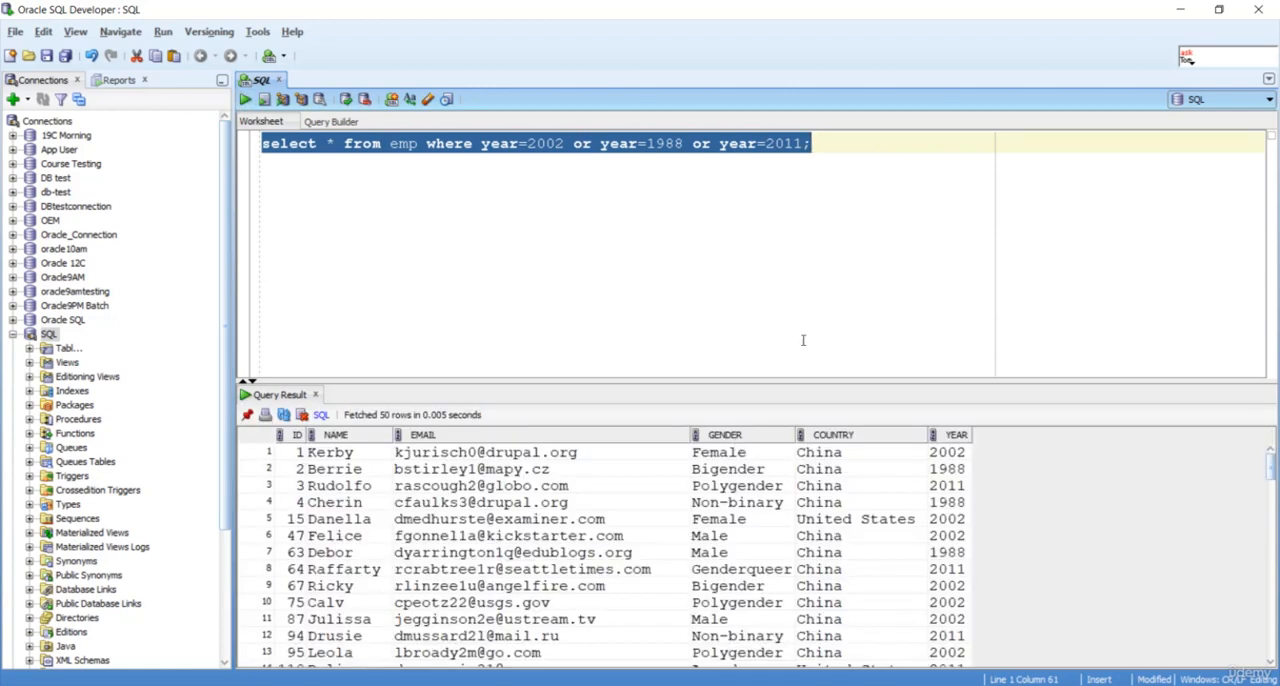
{"action": "mouse_move", "coordinate": [976, 496]}
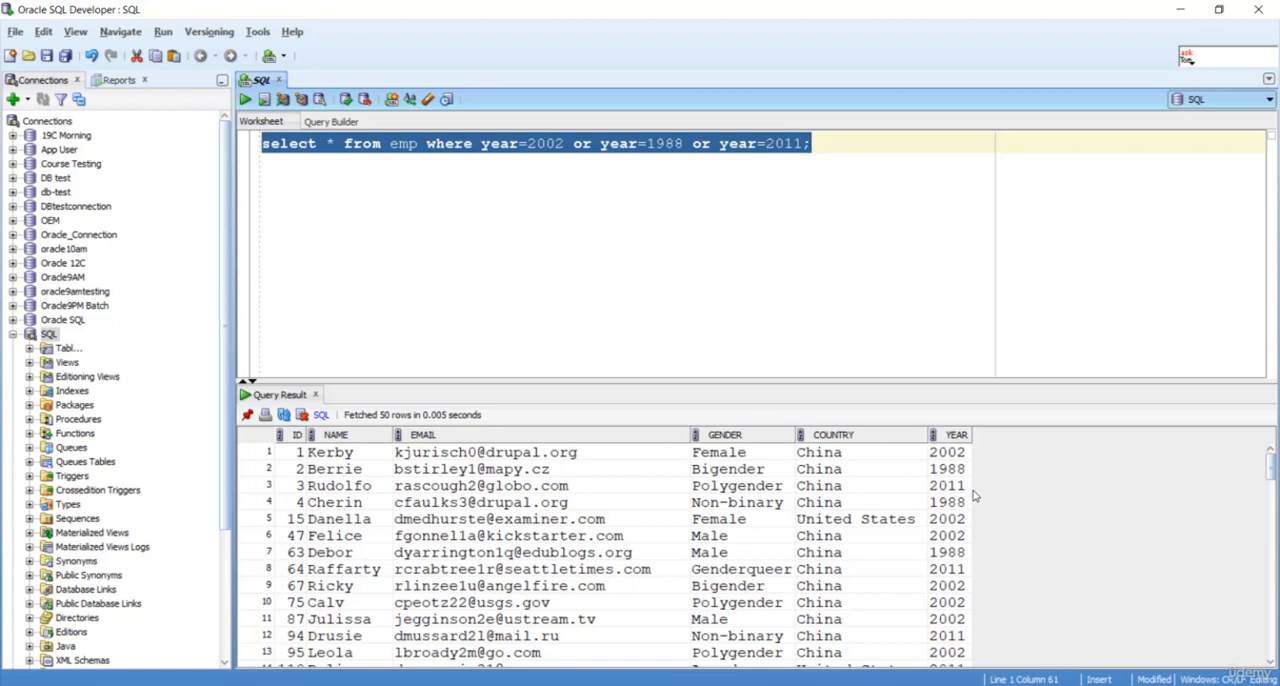
{"action": "mouse_move", "coordinate": [964, 484]}
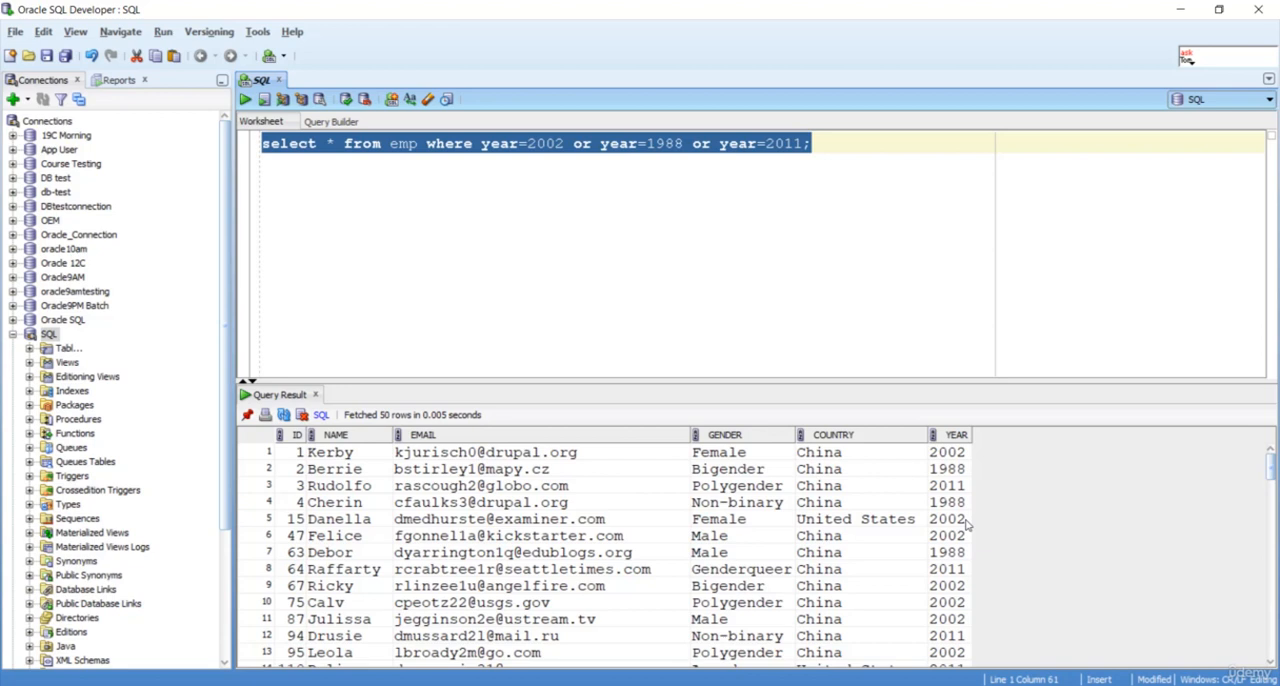
{"action": "mouse_move", "coordinate": [976, 620]}
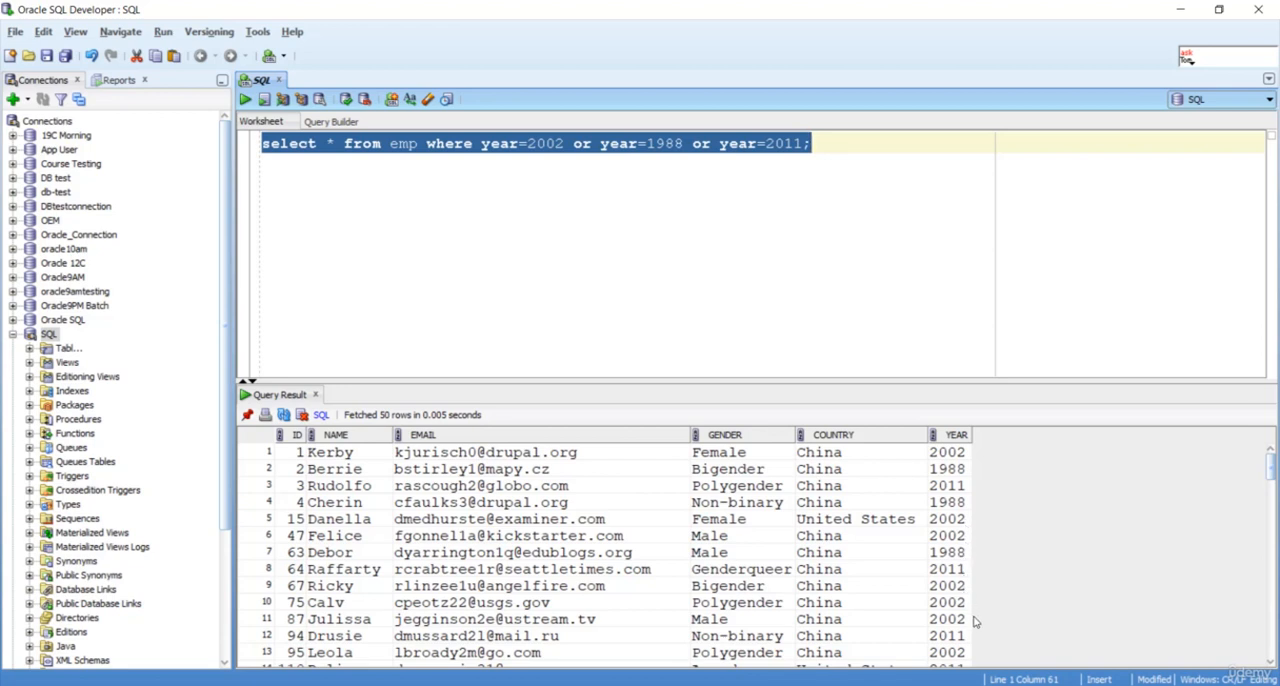
{"action": "mouse_move", "coordinate": [922, 468]}
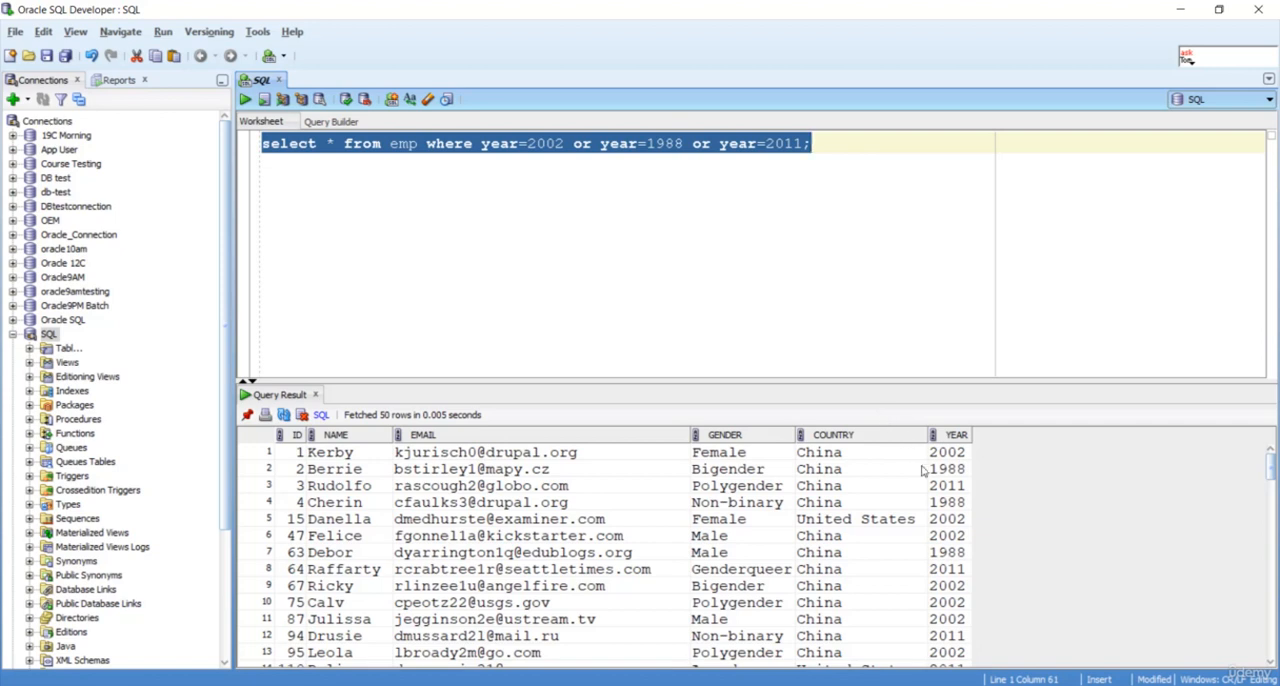
{"action": "left_click", "coordinate": [544, 144]}
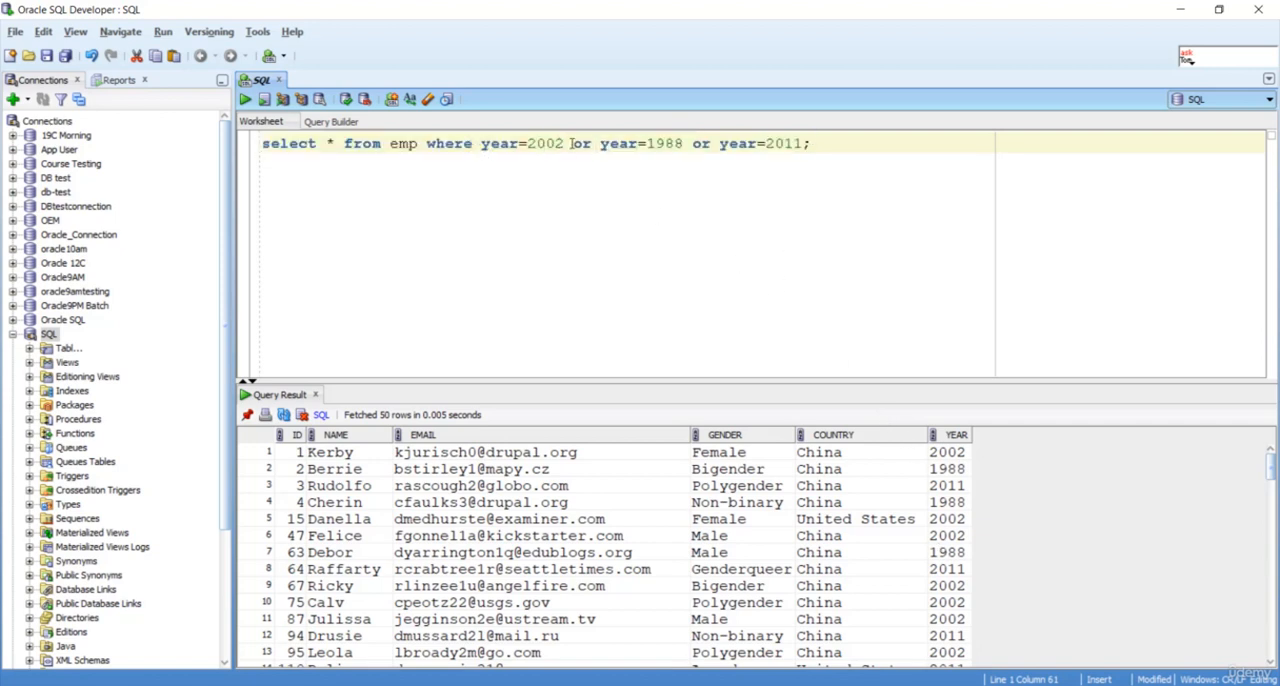
{"action": "left_click_drag", "start_coordinate": [572, 144], "coordinate": [712, 144]}
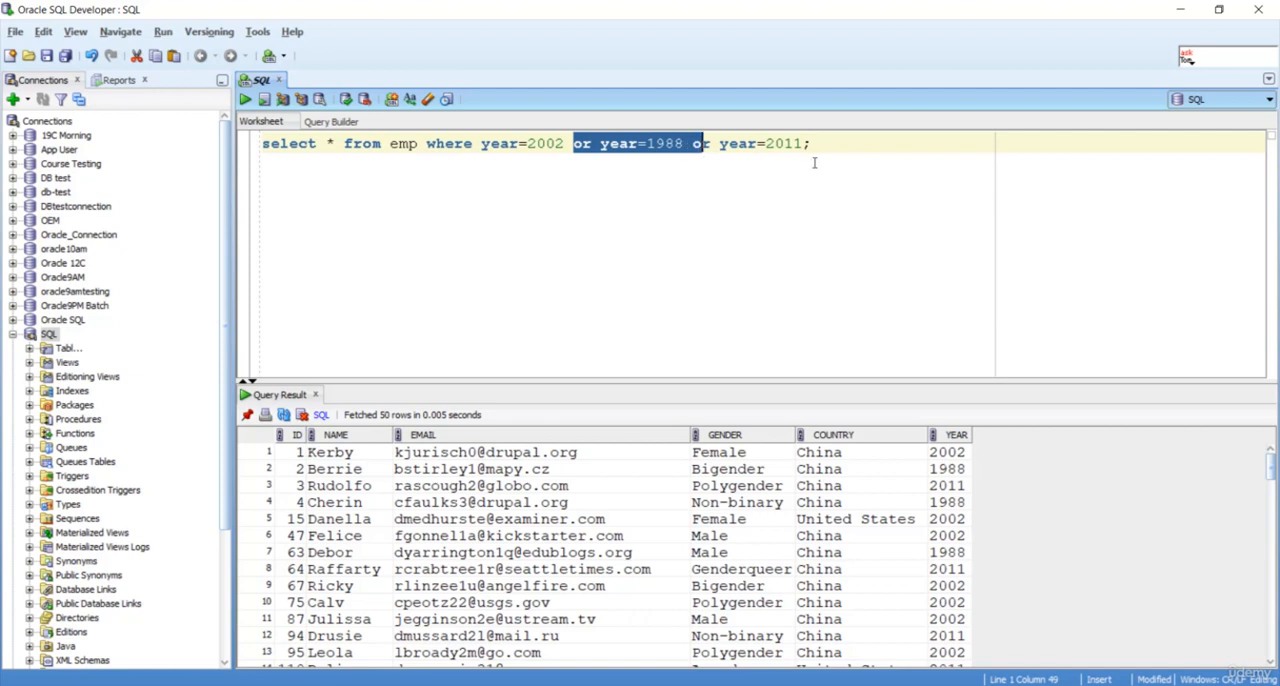
{"action": "mouse_move", "coordinate": [856, 206]}
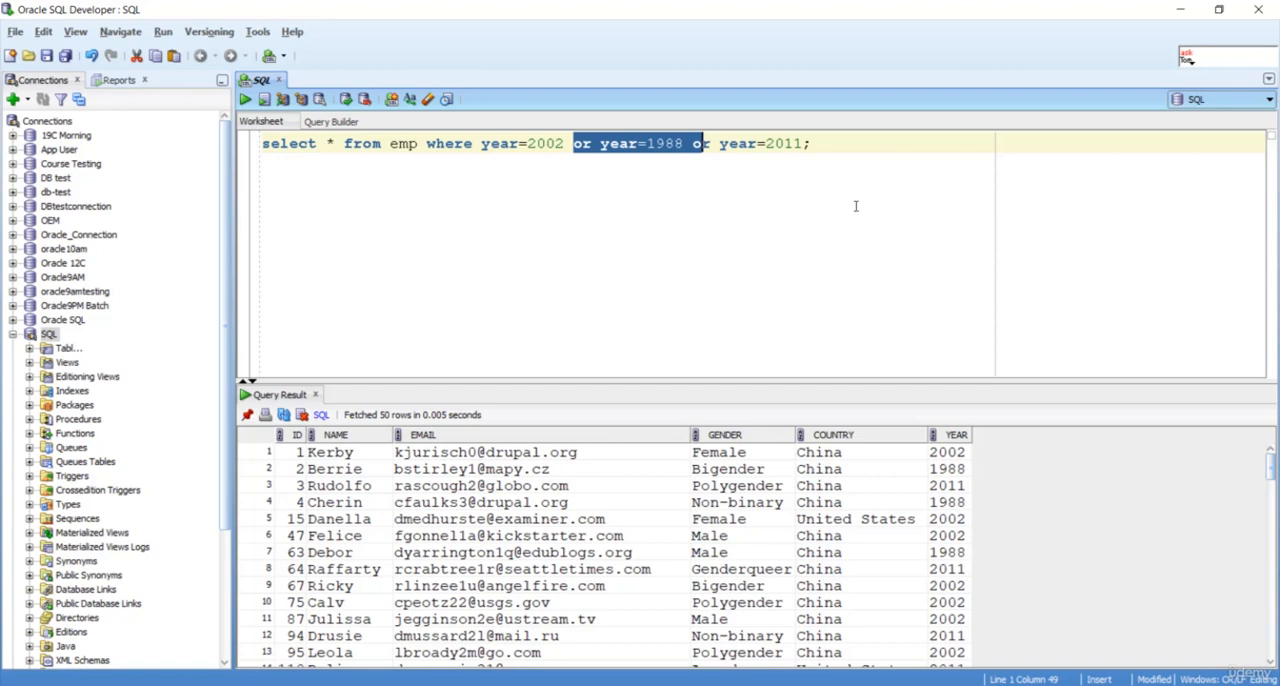
{"action": "mouse_move", "coordinate": [1000, 438]}
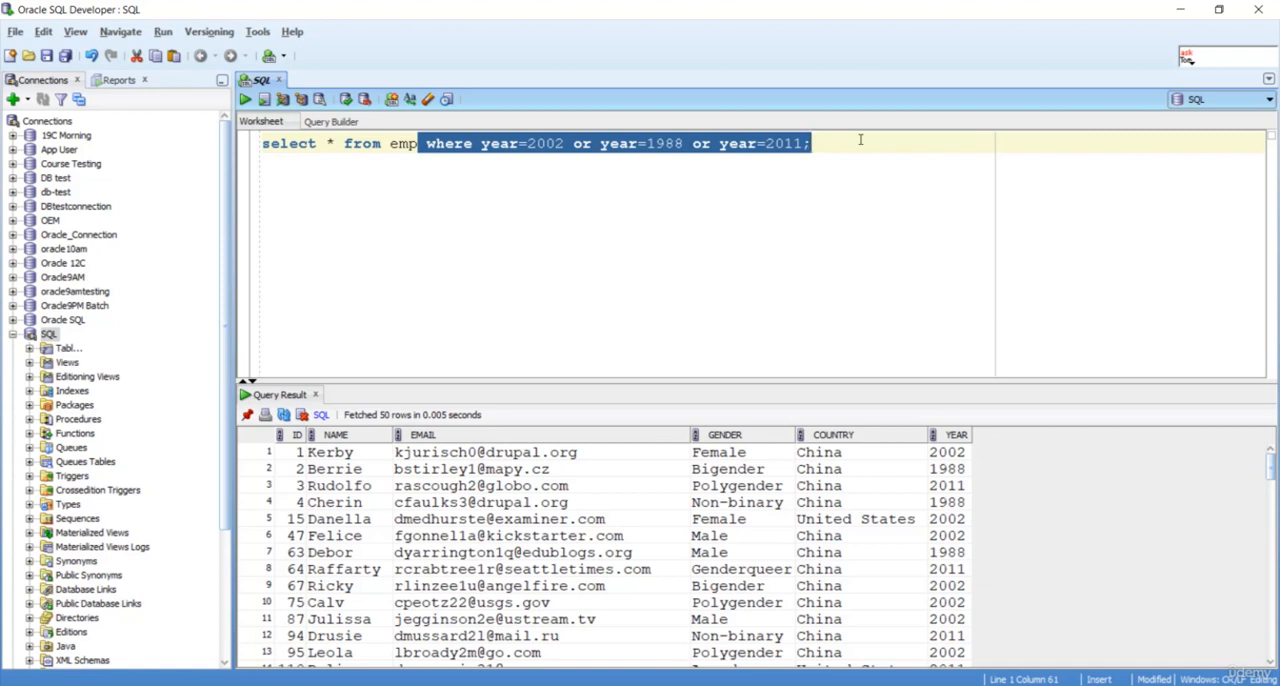
Step: Replace the WHERE clause with where year in (2002,1988,2011) and select the whole statement
{"action": "key", "text": "Delete"}
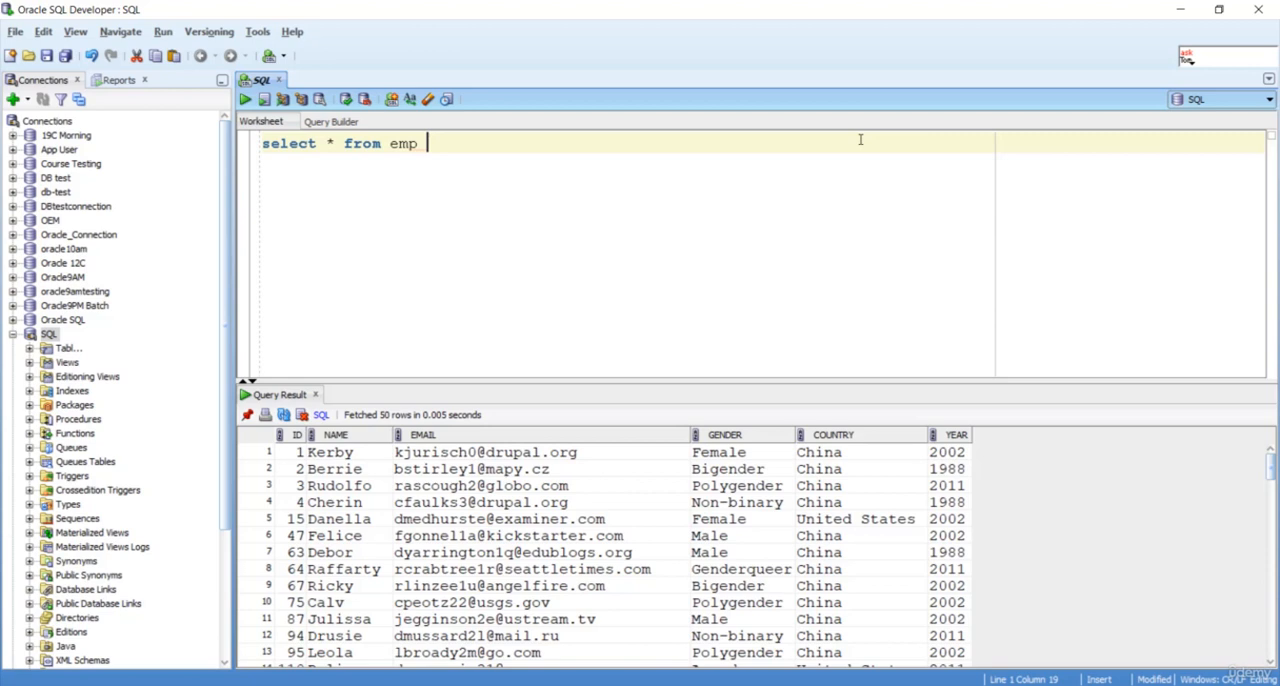
{"action": "type", "text": "where"}
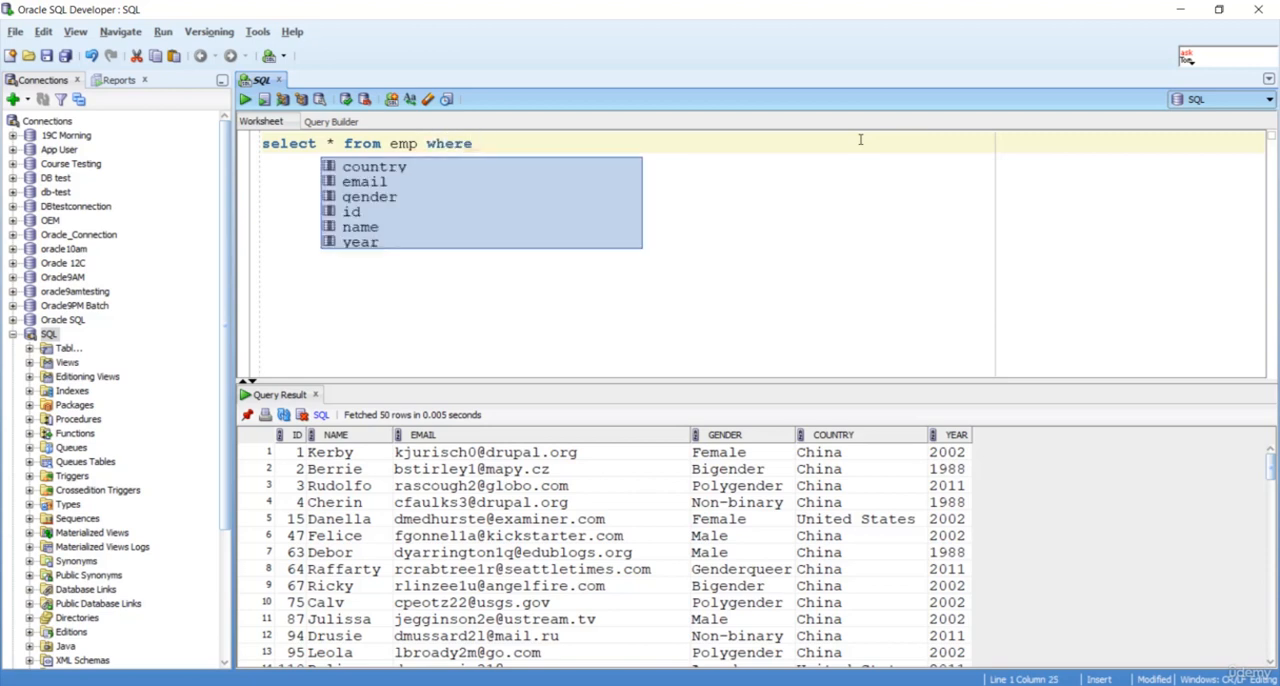
{"action": "type", "text": "year in"}
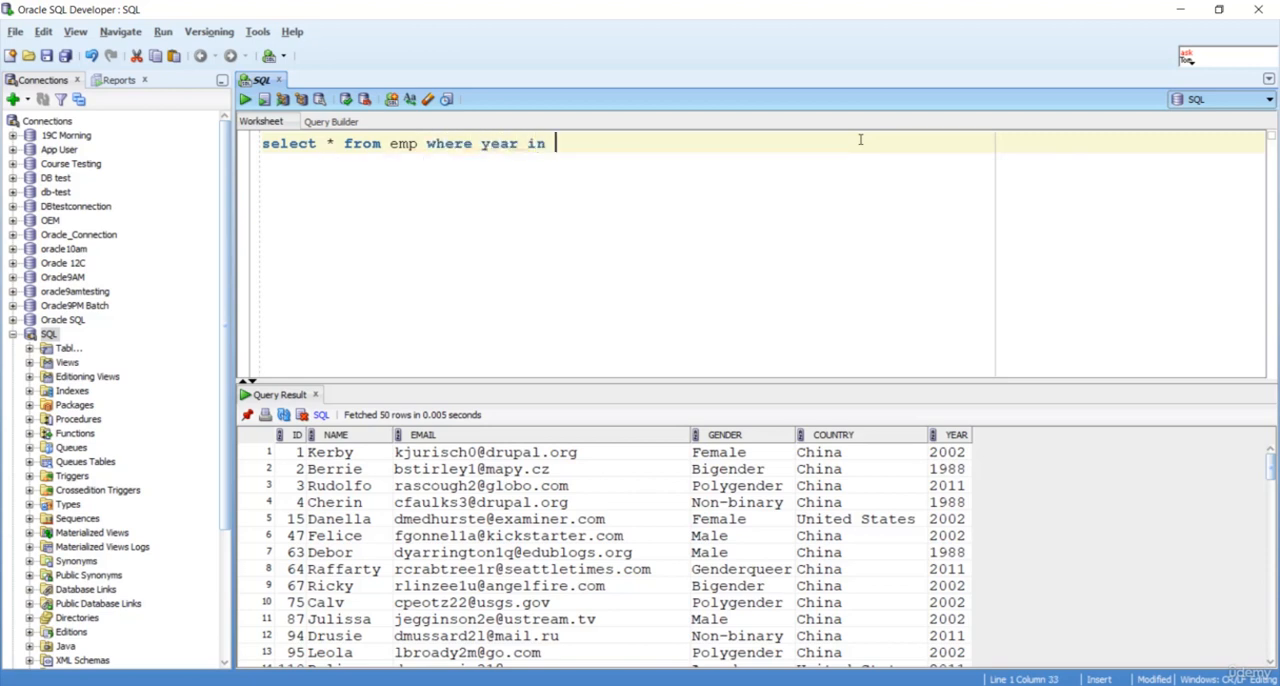
{"action": "type", "text": "();"}
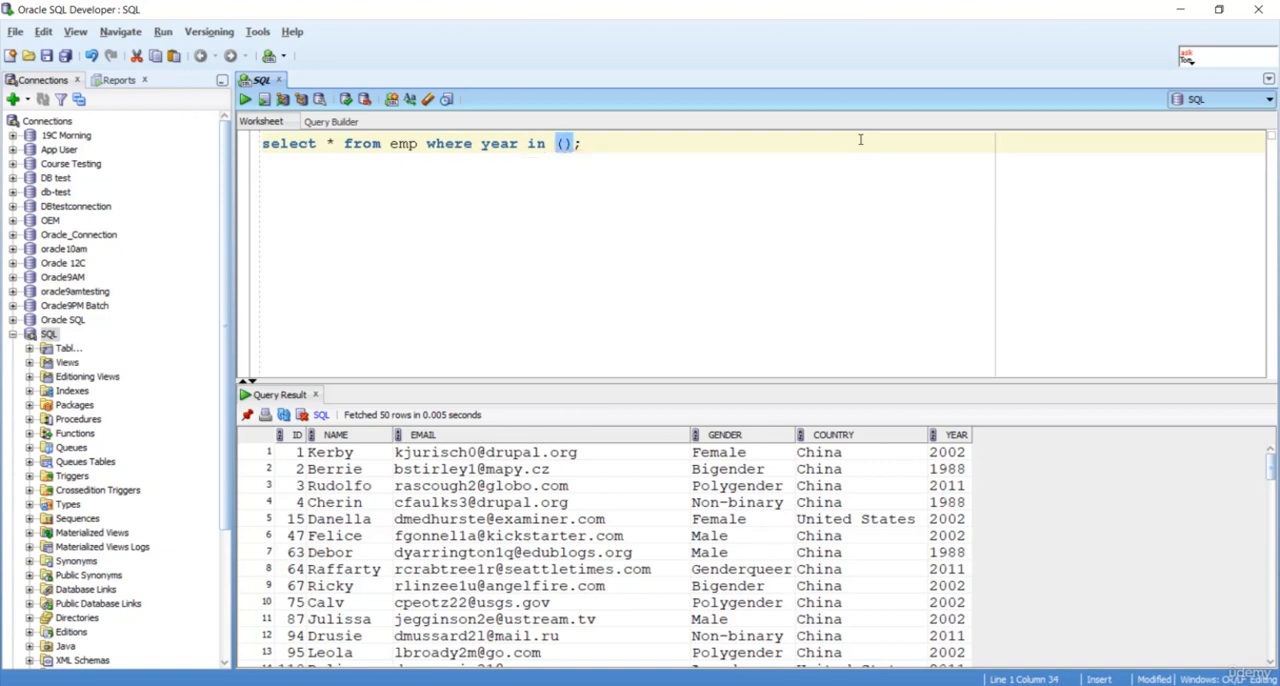
{"action": "type", "text": "2002"}
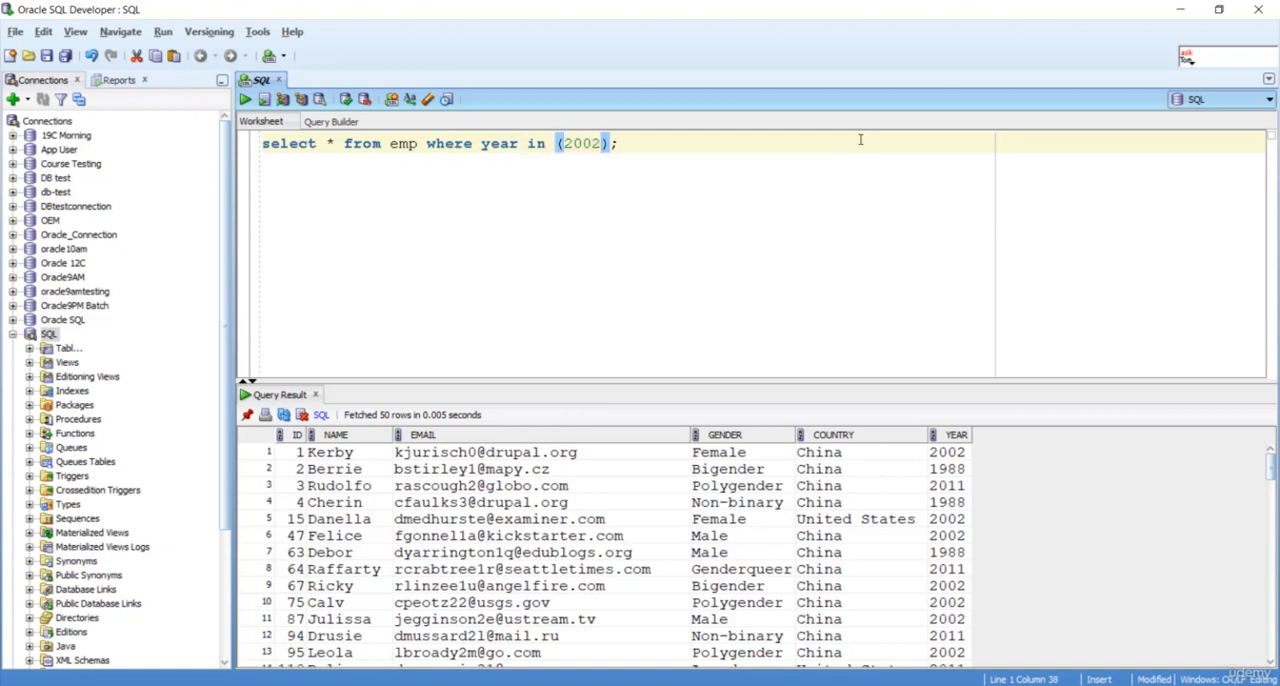
{"action": "type", "text": ",1988"}
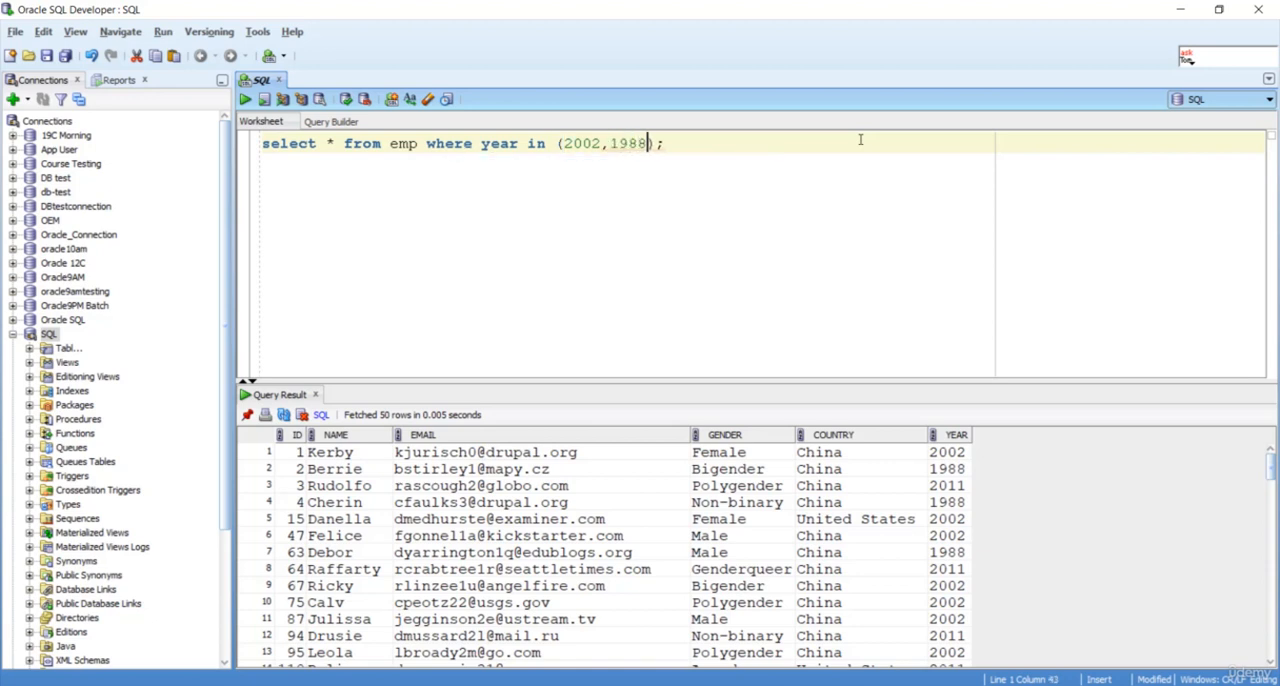
{"action": "type", "text": ",2011"}
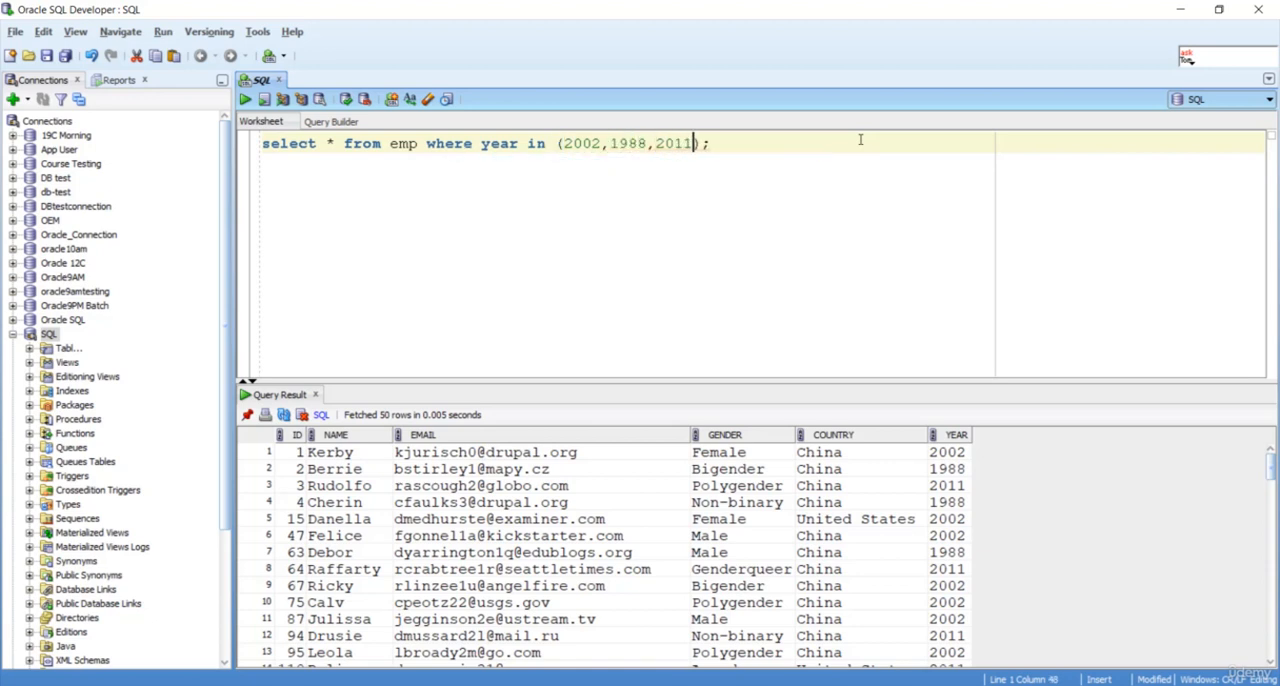
{"action": "key", "text": "ctrl+a"}
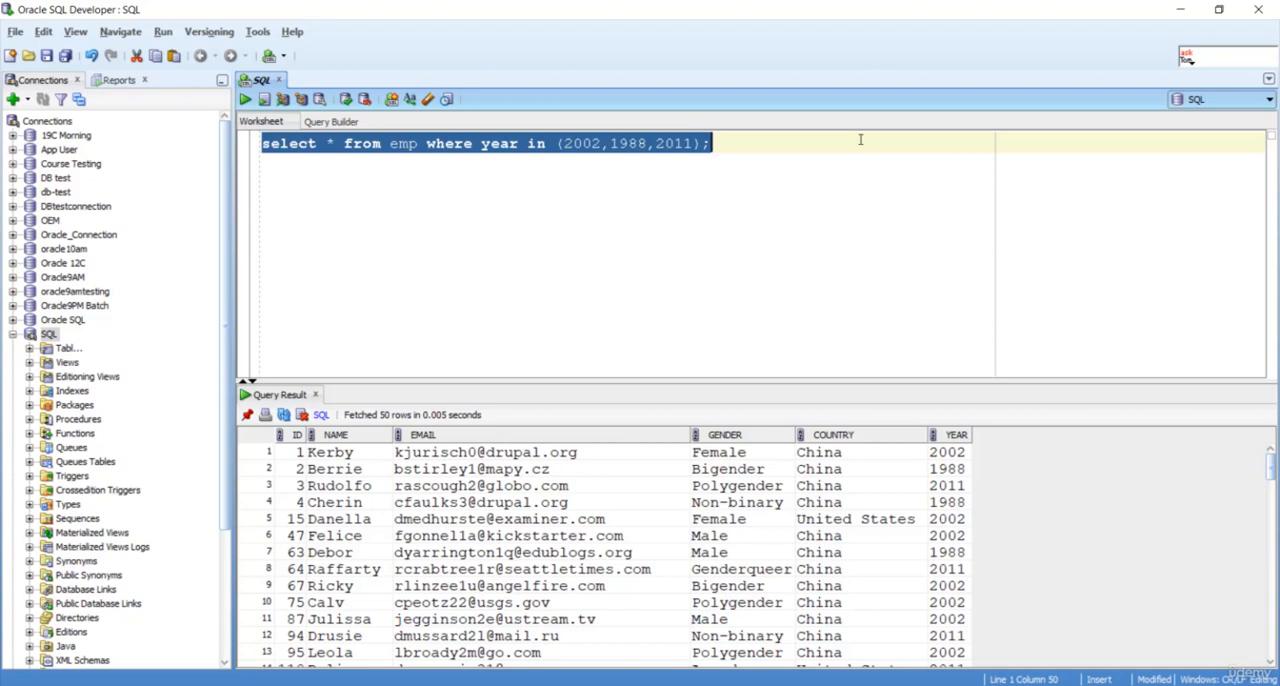
Step: Execute the IN-list query fetching 100 rows, highlight 2002, and place the cursor after the query
{"action": "left_click", "coordinate": [244, 100]}
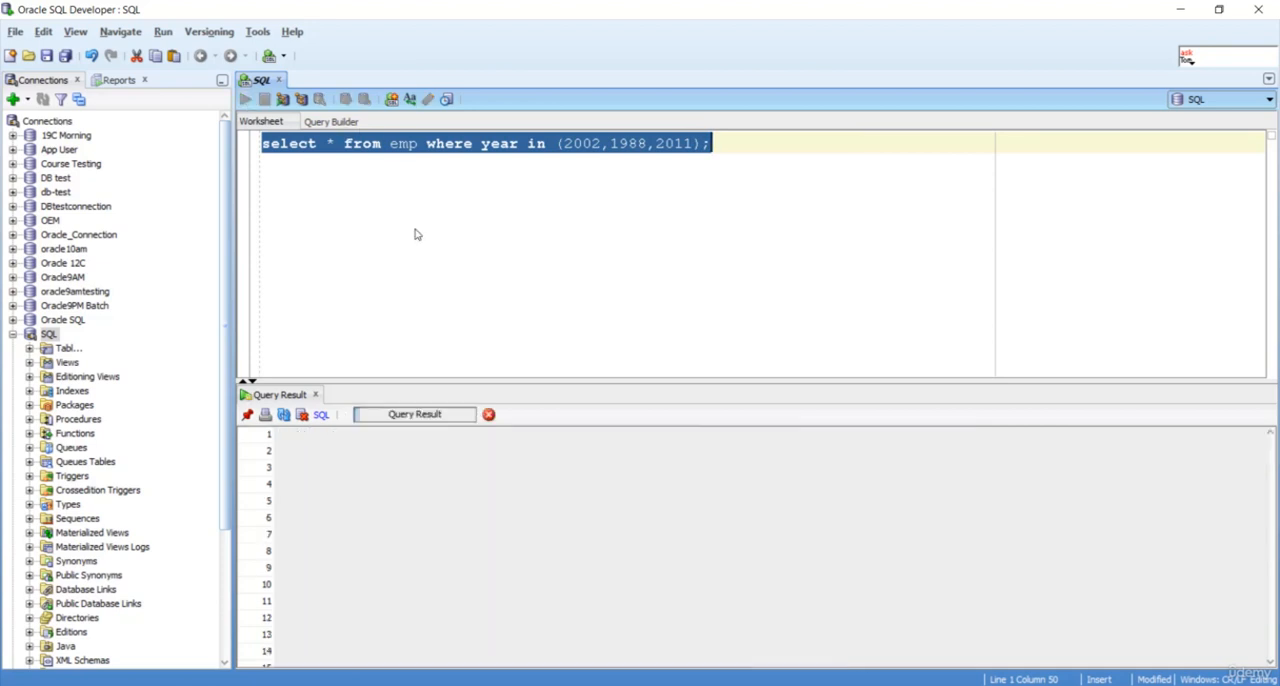
{"action": "left_click", "coordinate": [244, 100]}
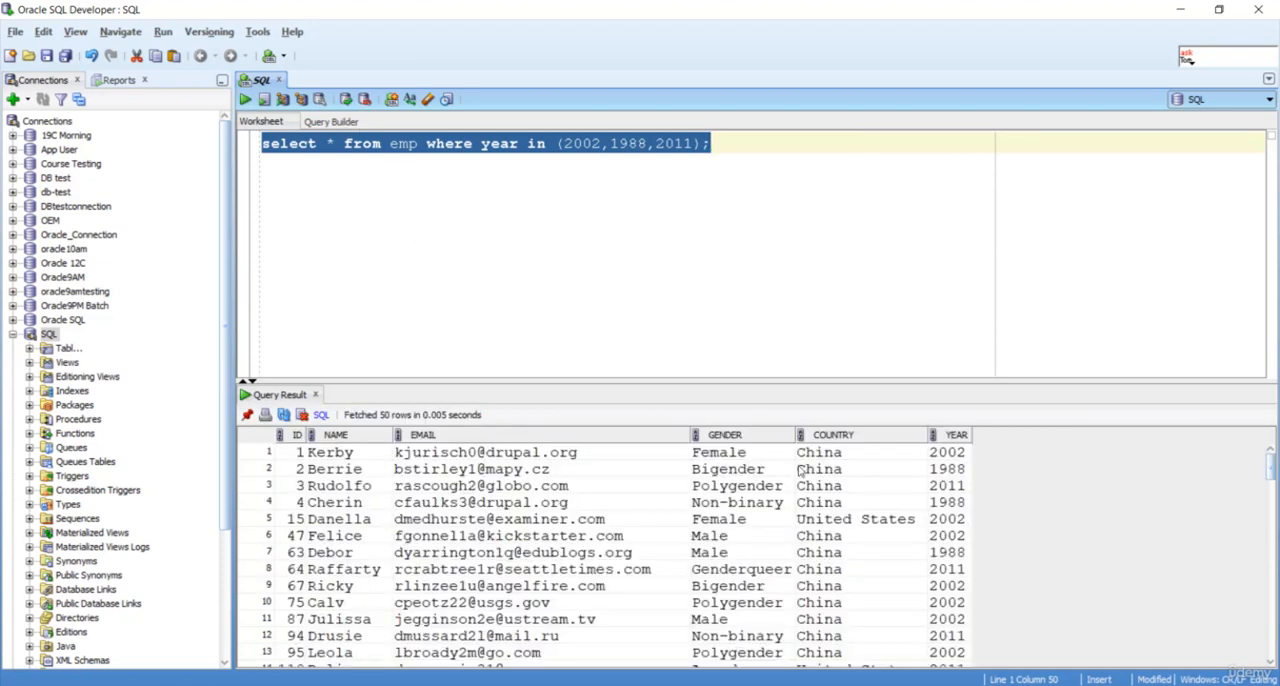
{"action": "mouse_move", "coordinate": [978, 540]}
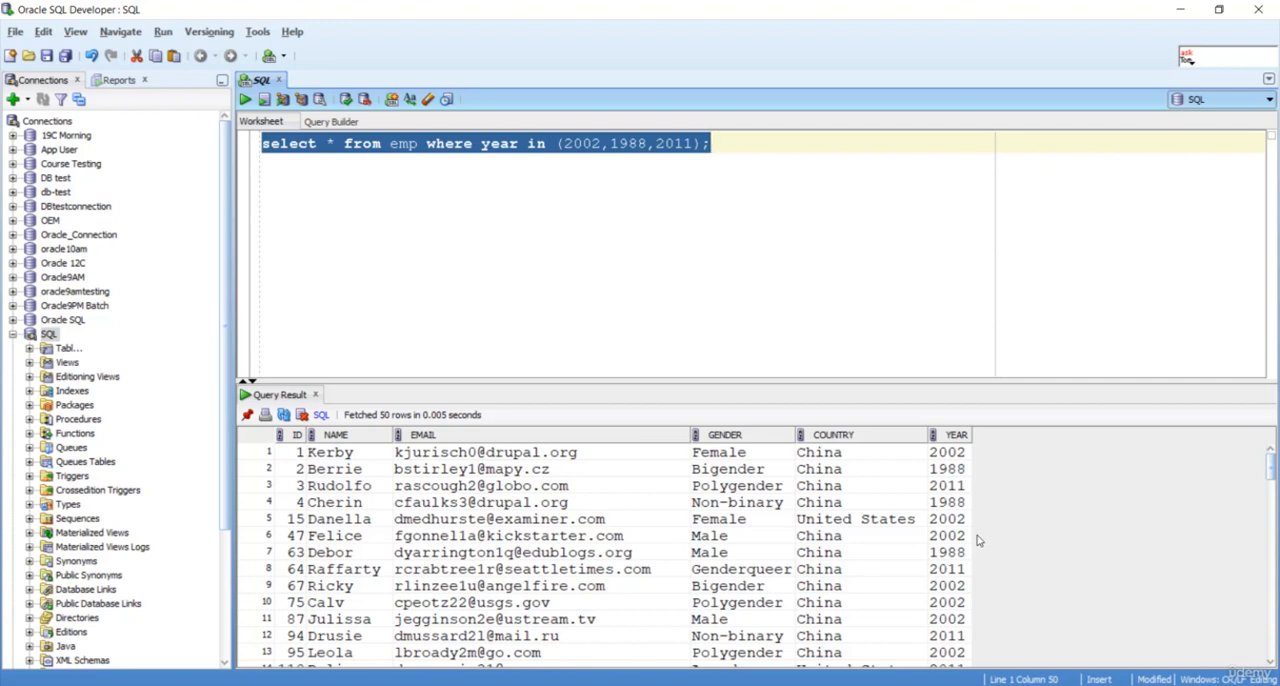
{"action": "mouse_move", "coordinate": [972, 460]}
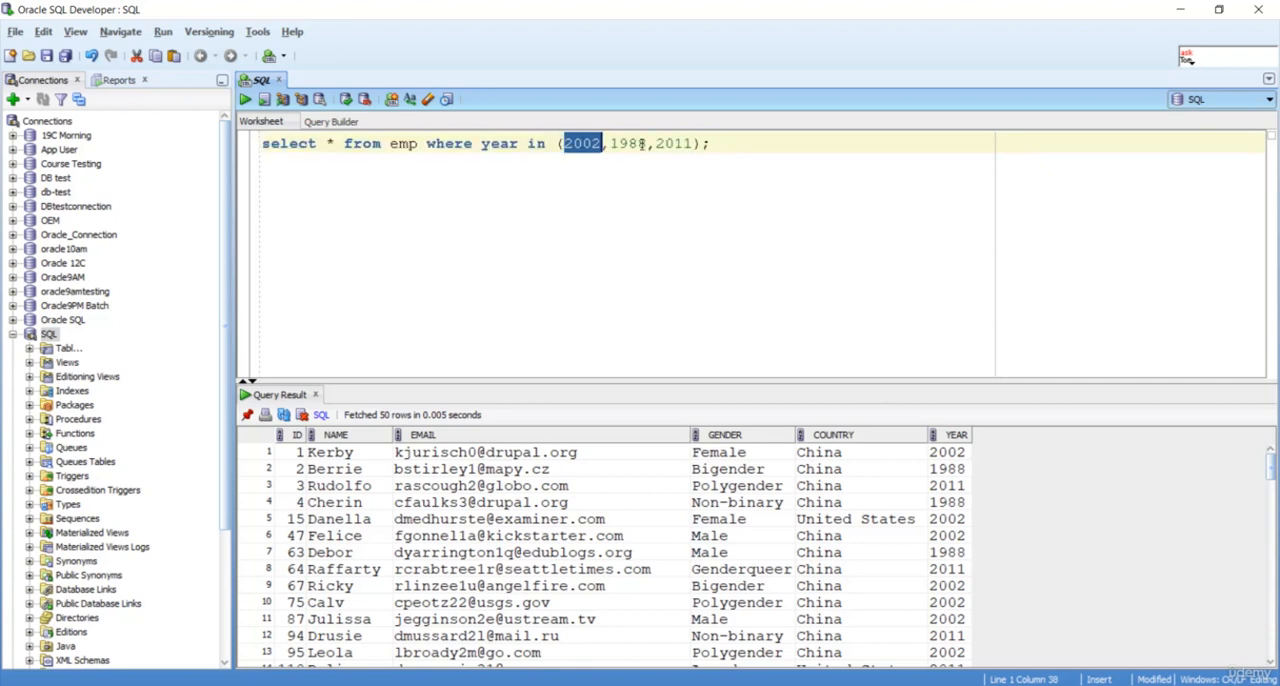
{"action": "double_click", "coordinate": [676, 144]}
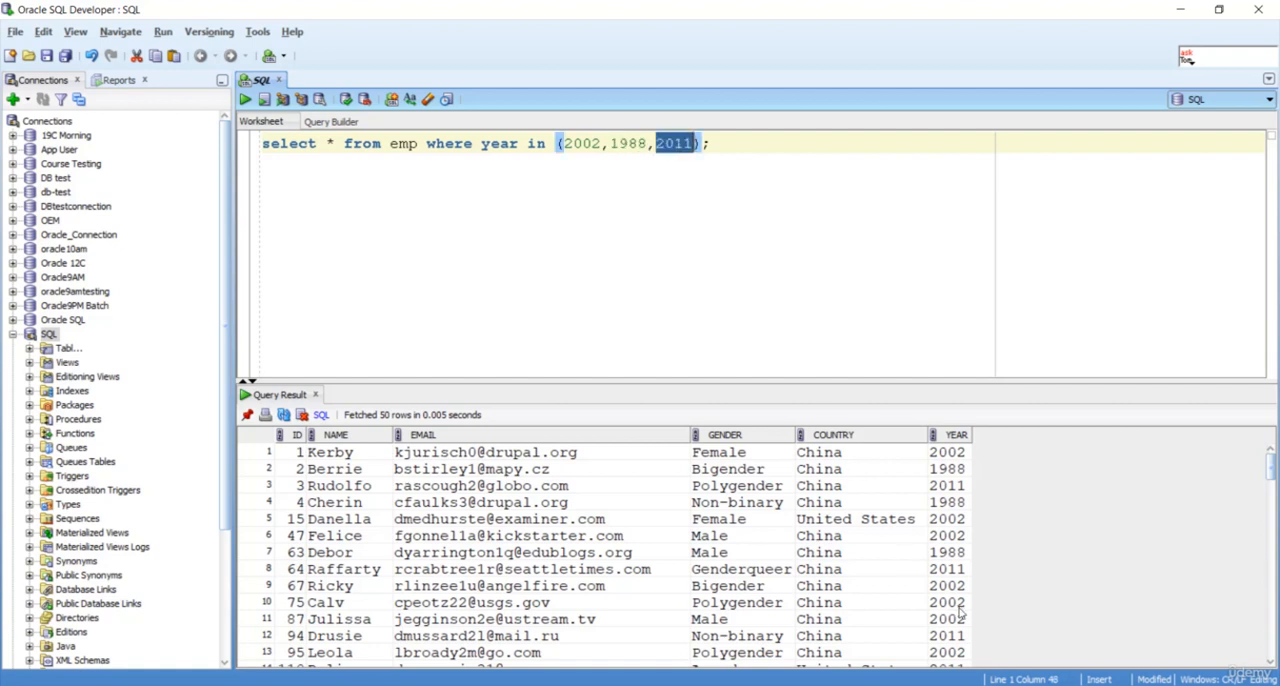
{"action": "mouse_move", "coordinate": [1008, 620]}
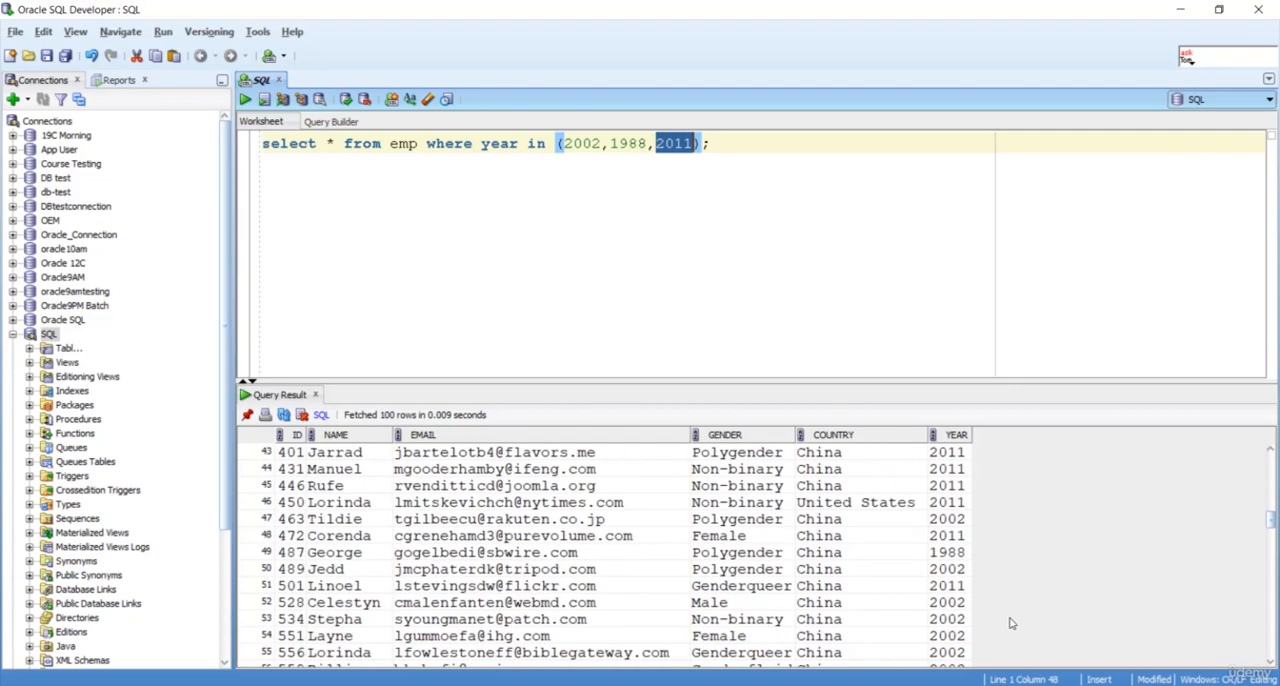
{"action": "left_click", "coordinate": [756, 150]}
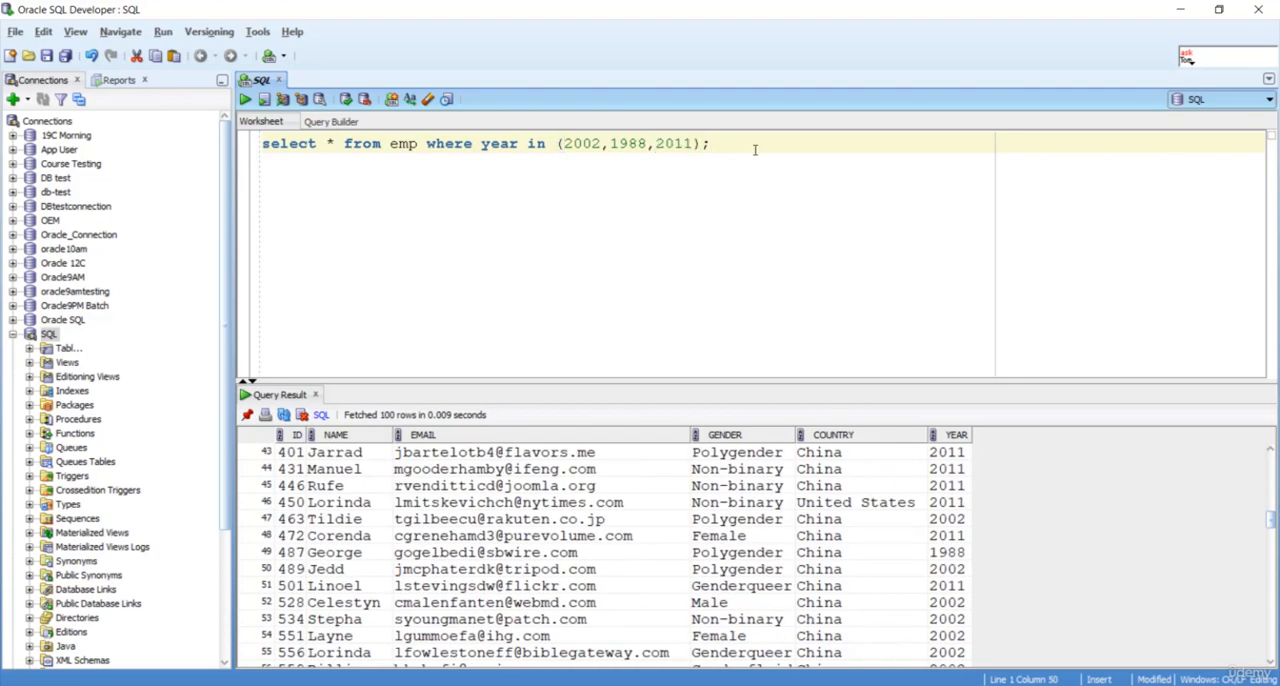
Step: Append order by year desc, run it to fetch 101 rows starting with 2011, and highlight year
{"action": "type", "text": "order b"}
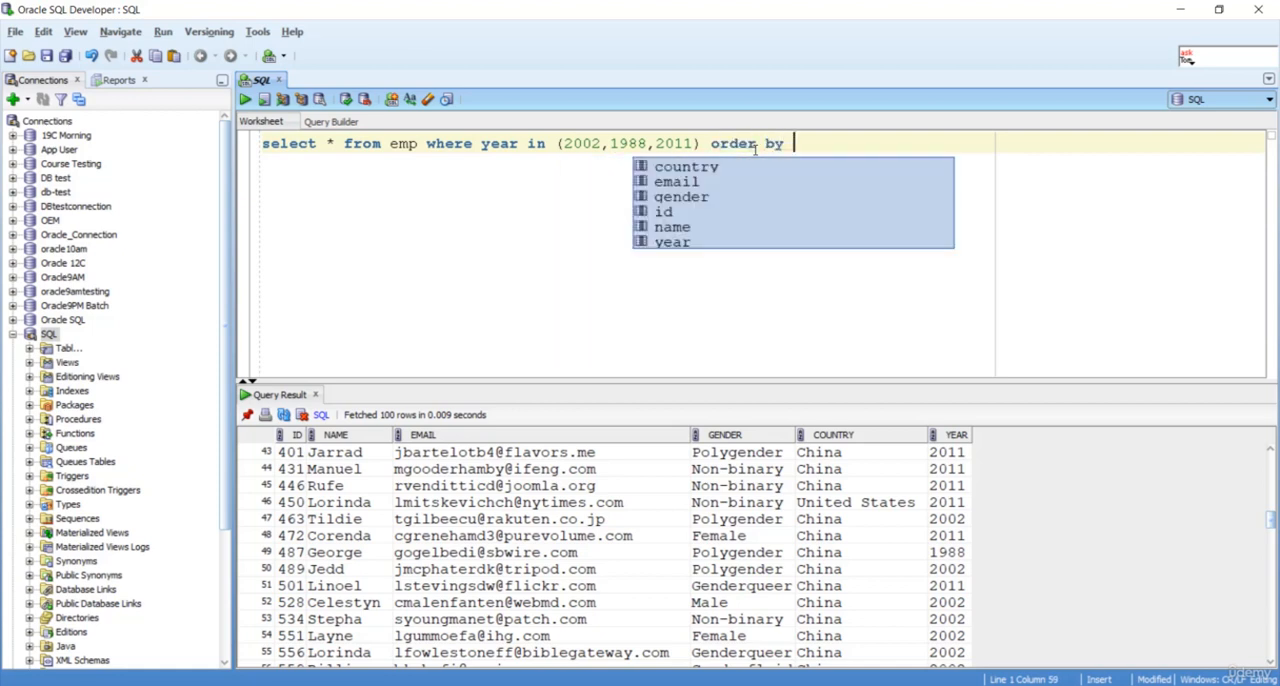
{"action": "type", "text": "year desc;"}
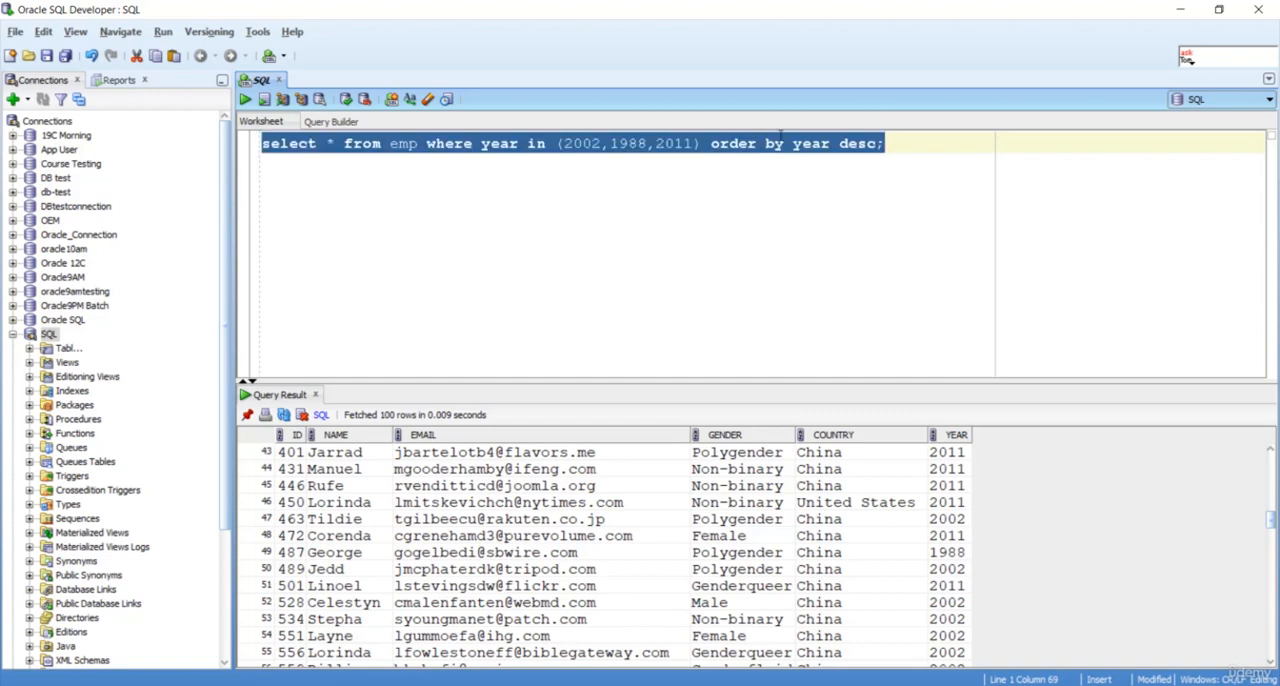
{"action": "left_click", "coordinate": [244, 98]}
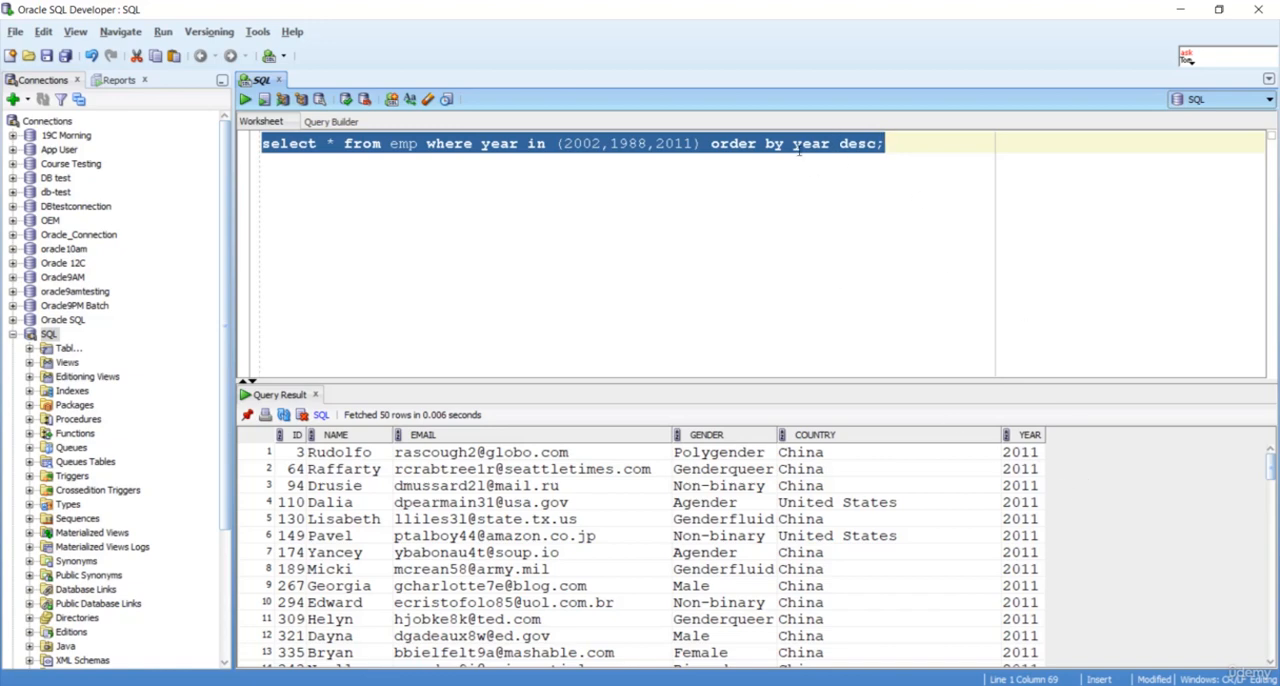
{"action": "scroll", "scroll_direction": "down", "scroll_amount": 3}
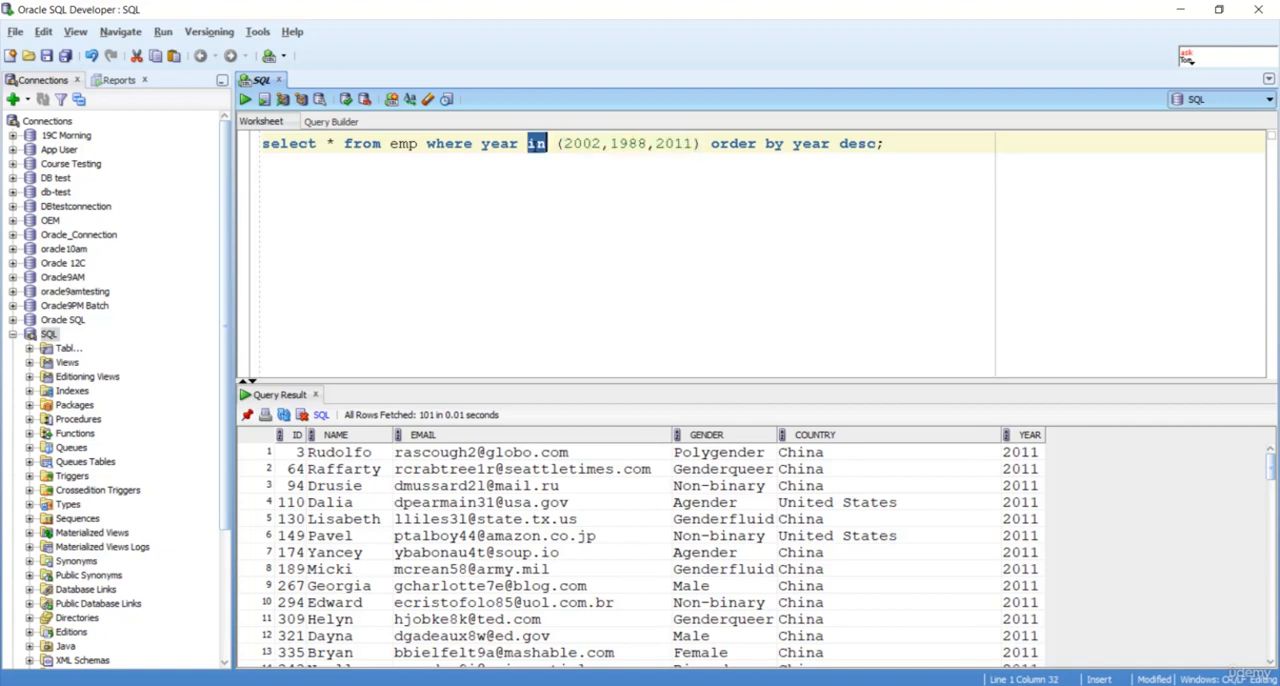
{"action": "double_click", "coordinate": [500, 144]}
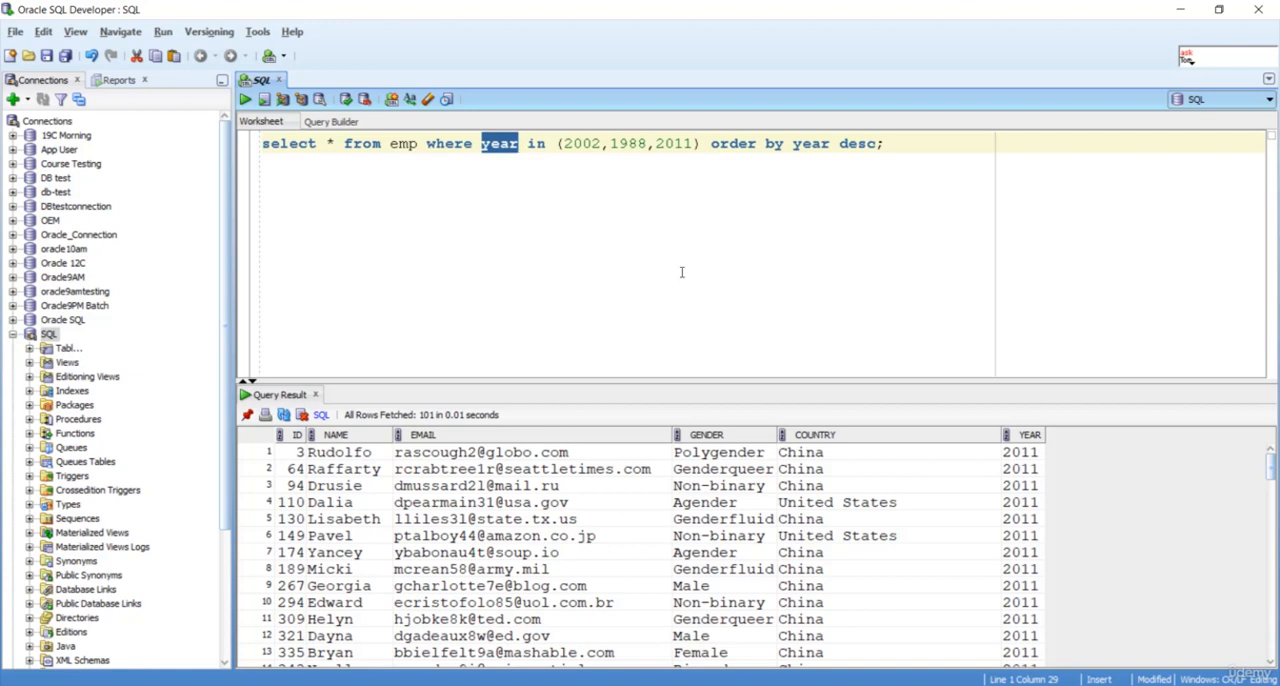